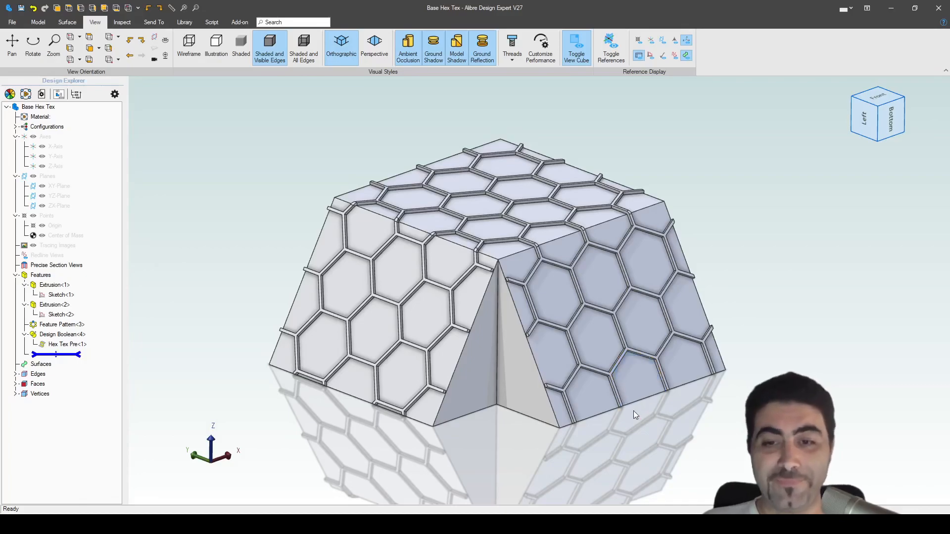
pyautogui.moveTo(620, 442)
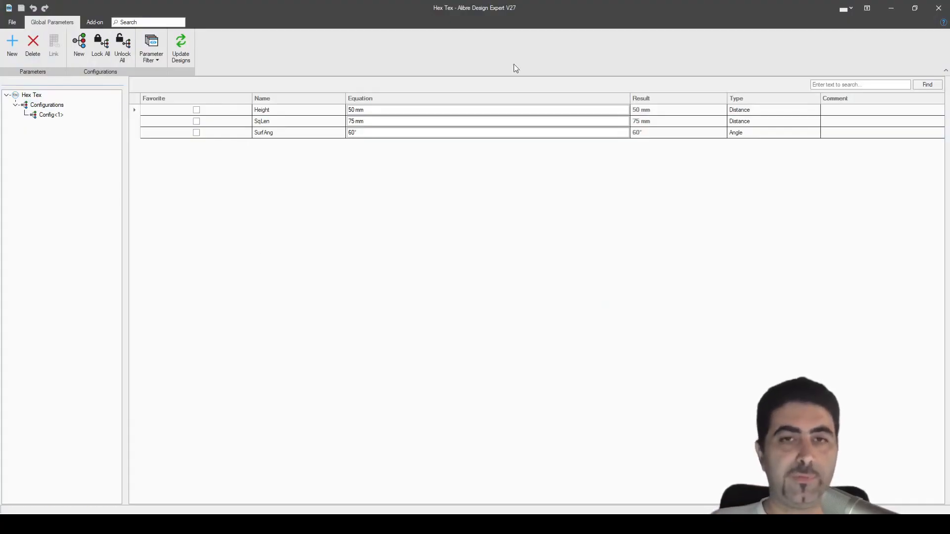
pyautogui.moveTo(503, 245)
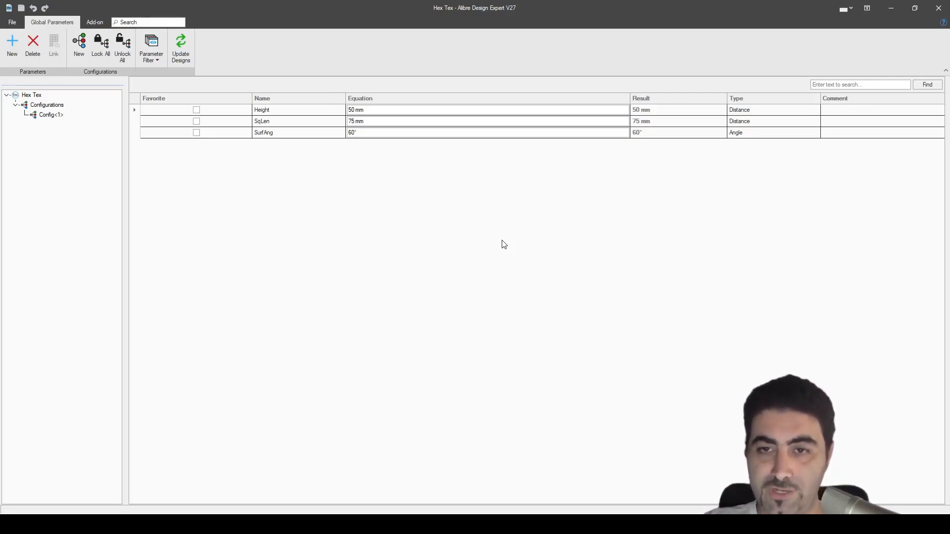
pyautogui.moveTo(519, 249)
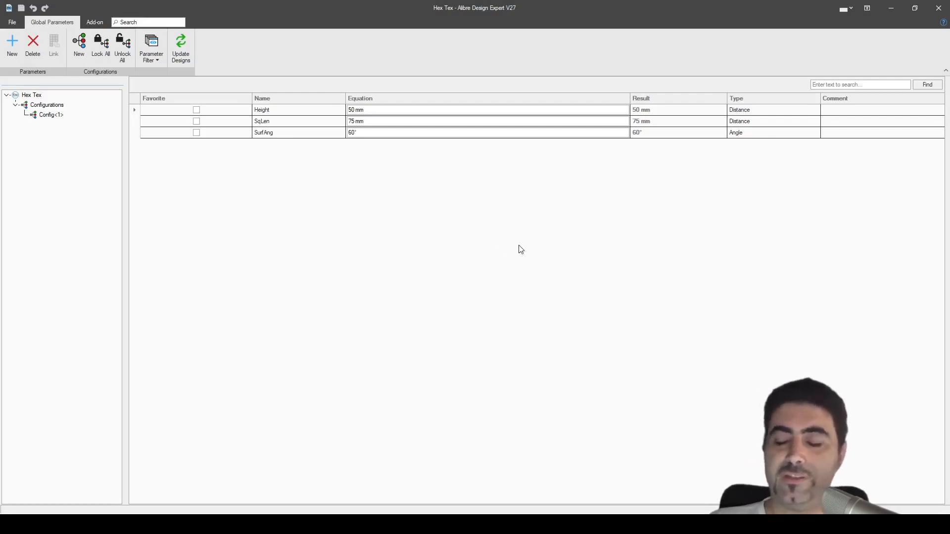
pyautogui.moveTo(891, 7)
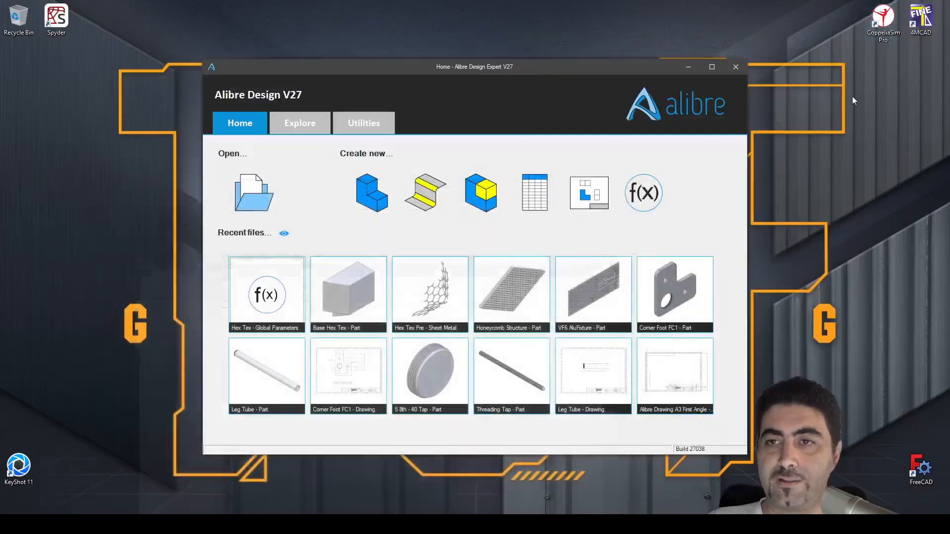
pyautogui.moveTo(347, 291)
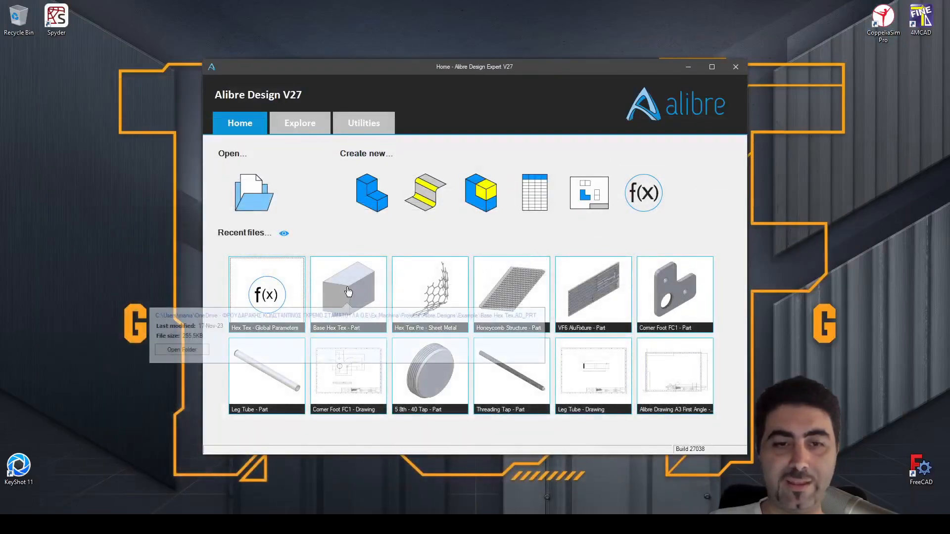
# - Open the Base Hex Tex part from the Recent files list
pyautogui.click(348, 294)
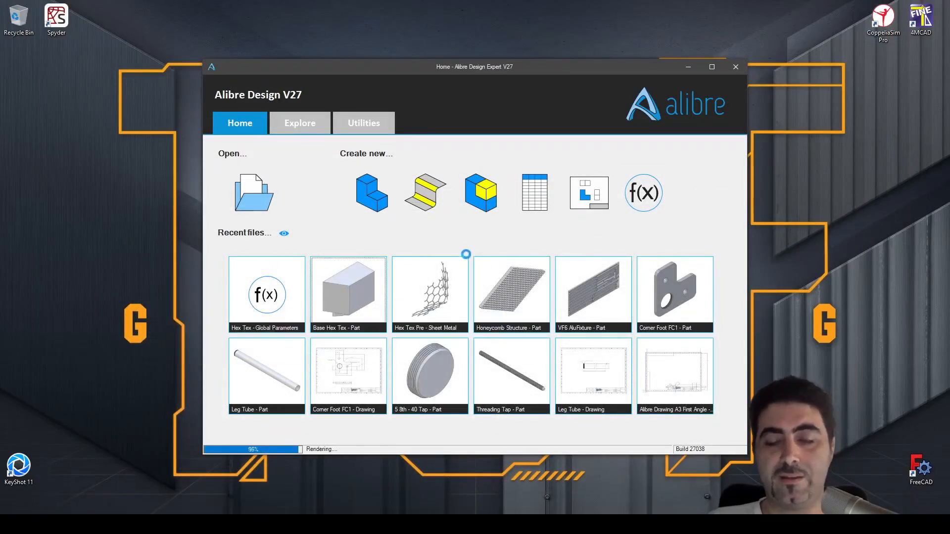
pyautogui.doubleClick(347, 293)
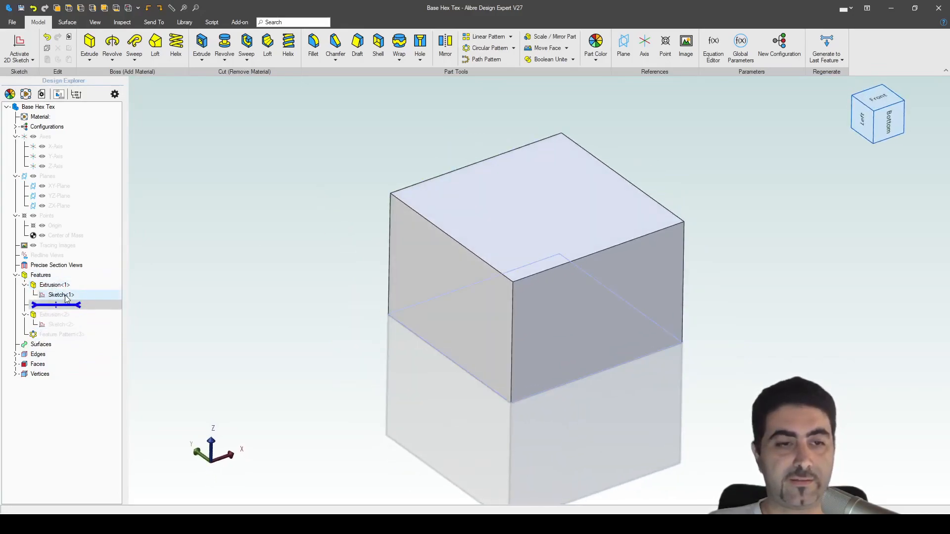
# - Review Sketch<1>'s SqLen dimension, set Extrusion<1> depth to Height, and open Sketch<2>
pyautogui.doubleClick(61, 295)
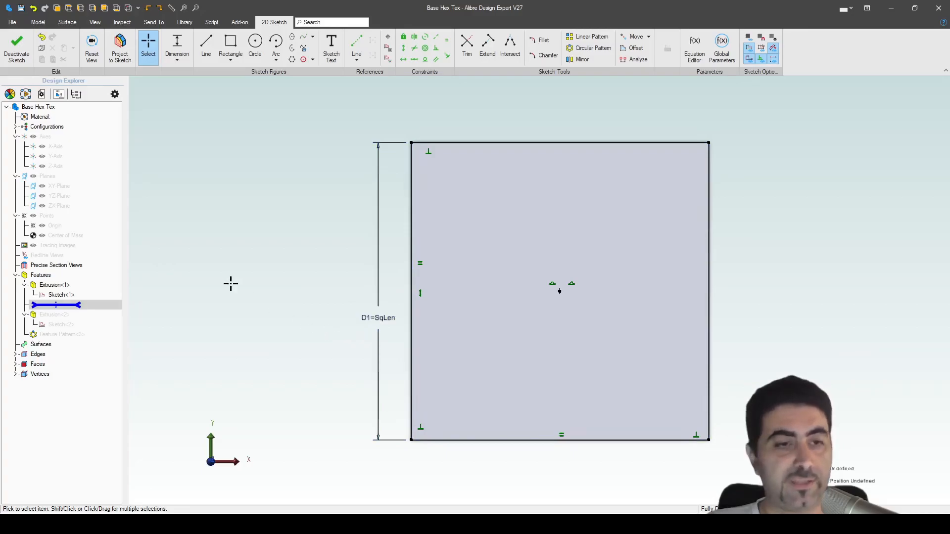
pyautogui.moveTo(17, 48)
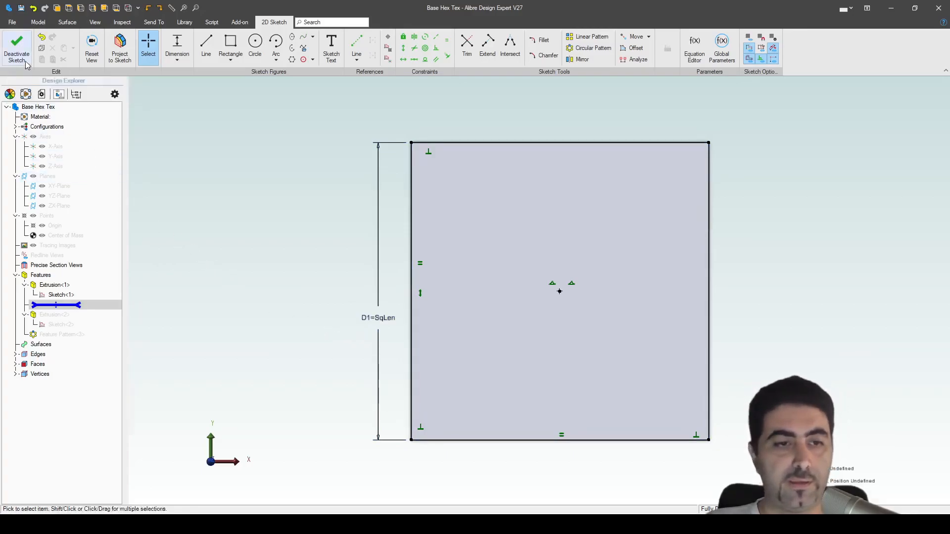
pyautogui.click(17, 48)
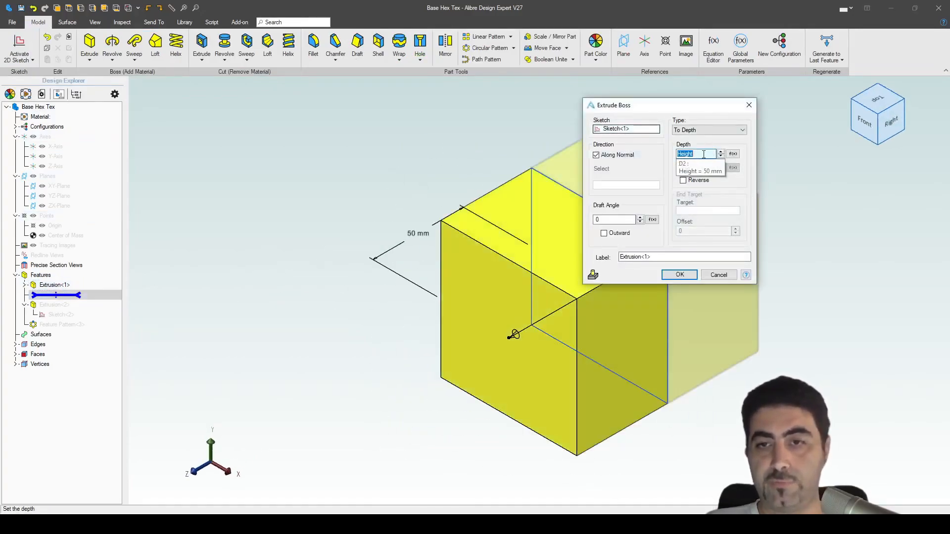
pyautogui.click(679, 274)
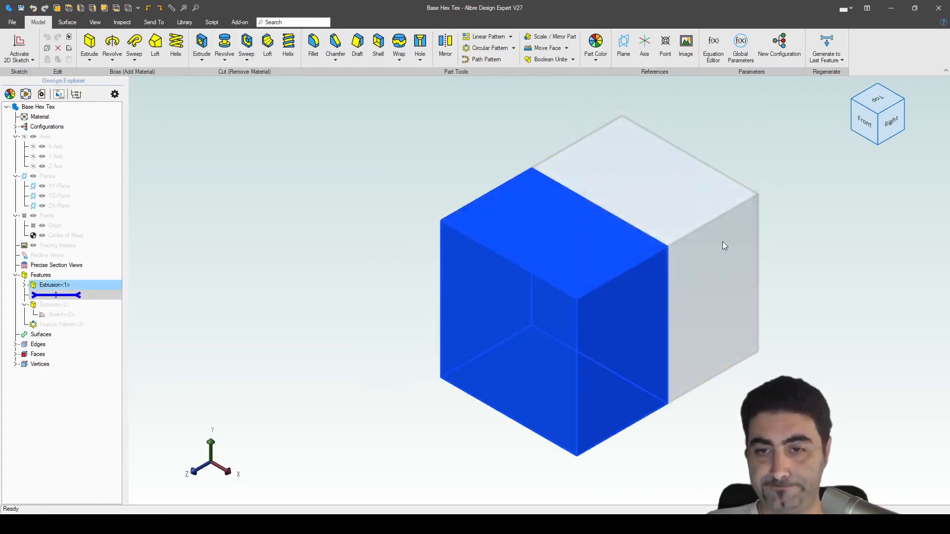
pyautogui.click(53, 295)
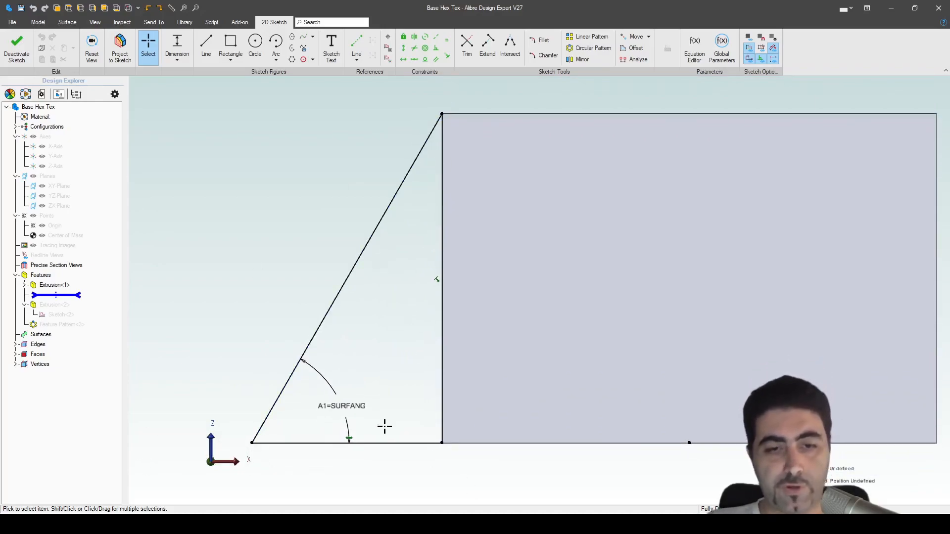
pyautogui.moveTo(335, 418)
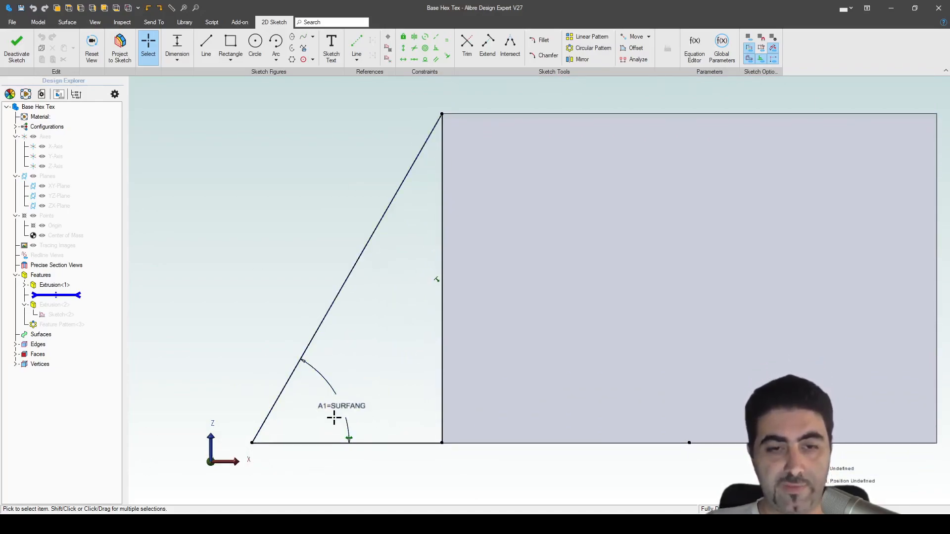
# - Review Sketch<2>'s SURFANG angle dimension and return to the 3D part
pyautogui.click(334, 417)
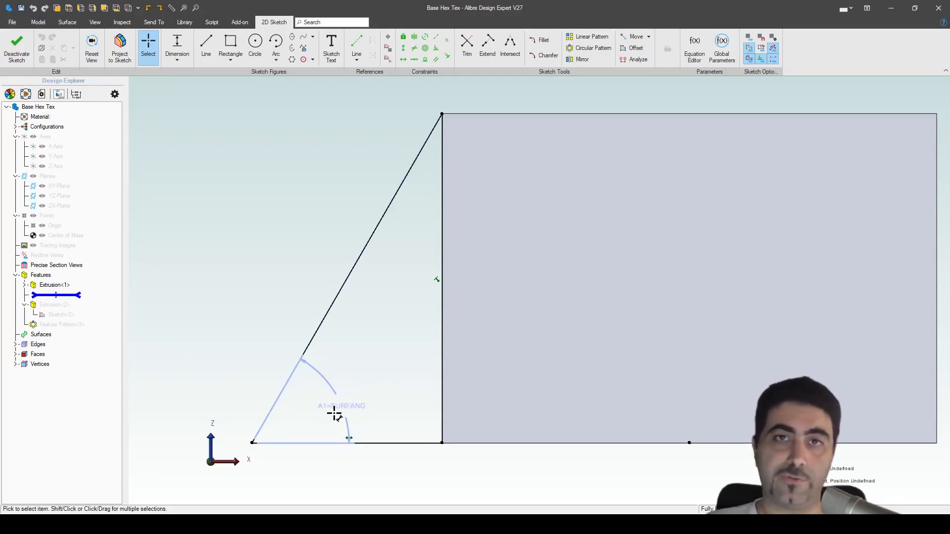
pyautogui.moveTo(328, 400)
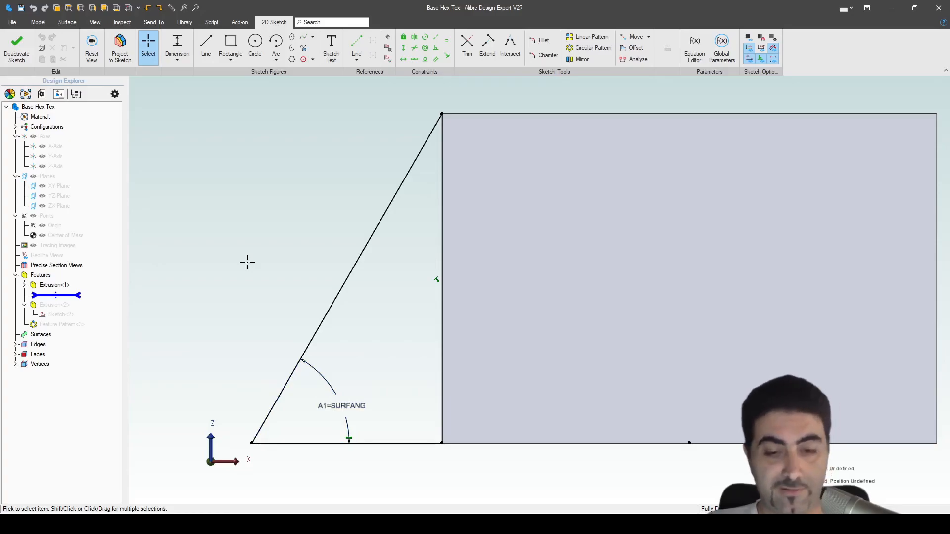
pyautogui.click(17, 46)
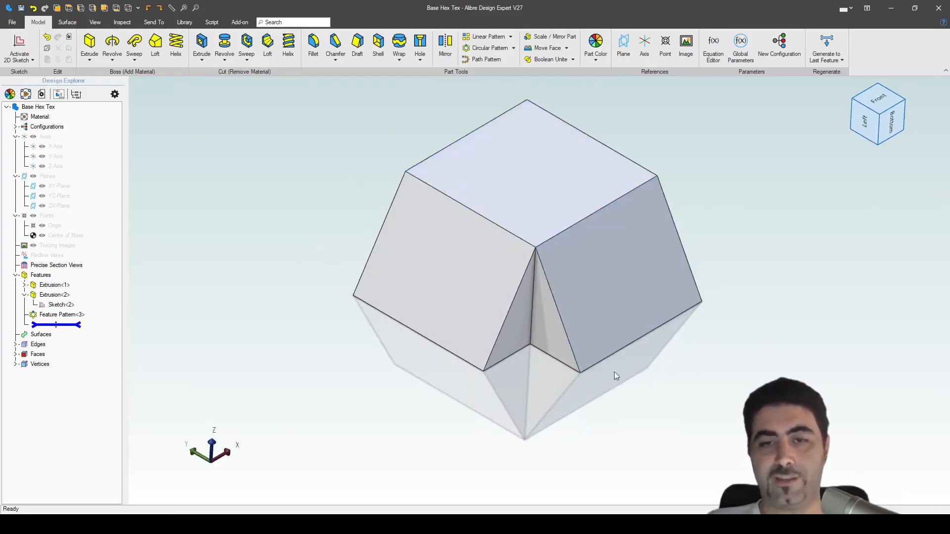
pyautogui.moveTo(627, 382)
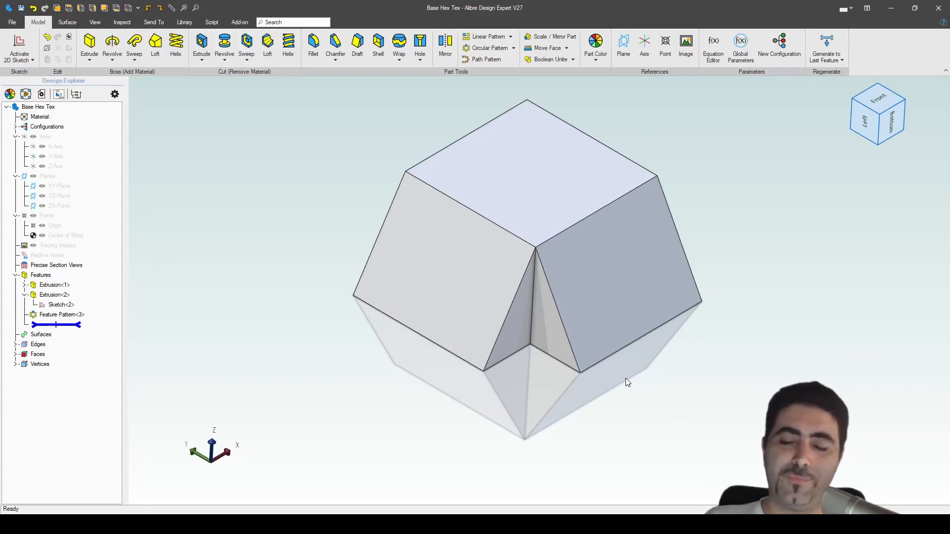
pyautogui.moveTo(590, 91)
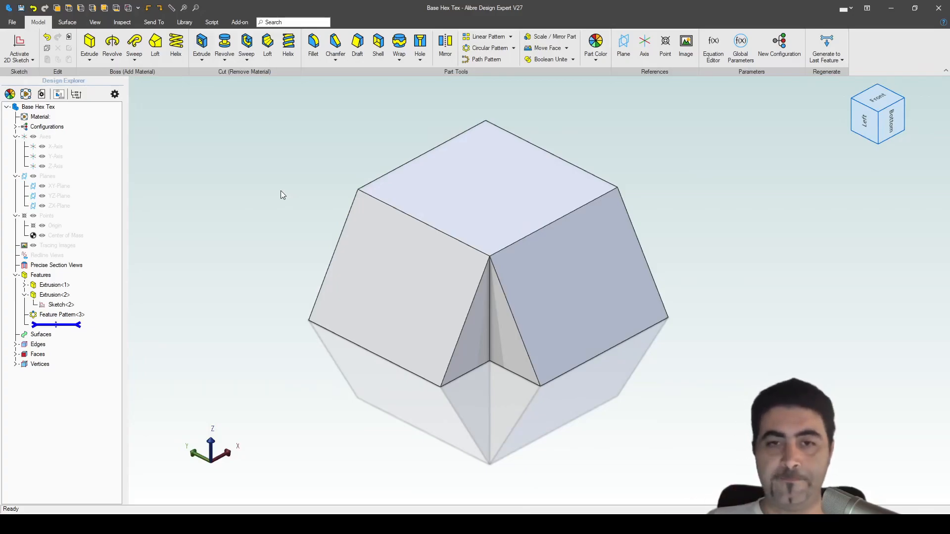
pyautogui.moveTo(287, 207)
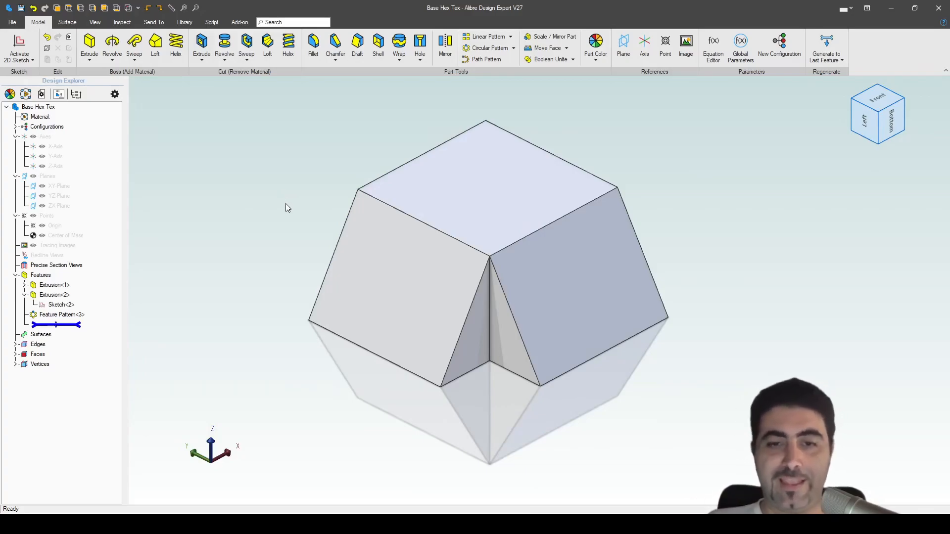
# - Create a new sheet metal part named Hex Tex SM from the Home window
pyautogui.click(545, 200)
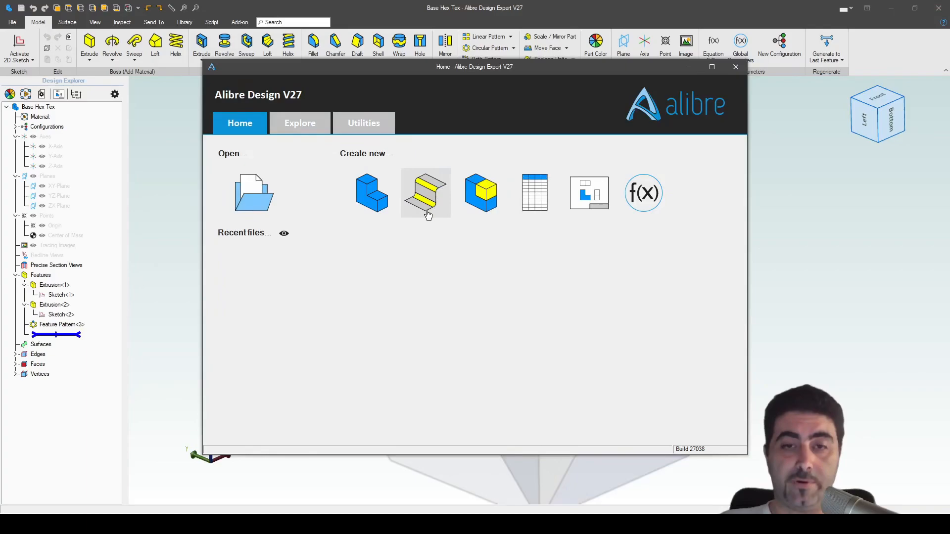
pyautogui.click(425, 193)
pyautogui.write('Hex Tex SM')
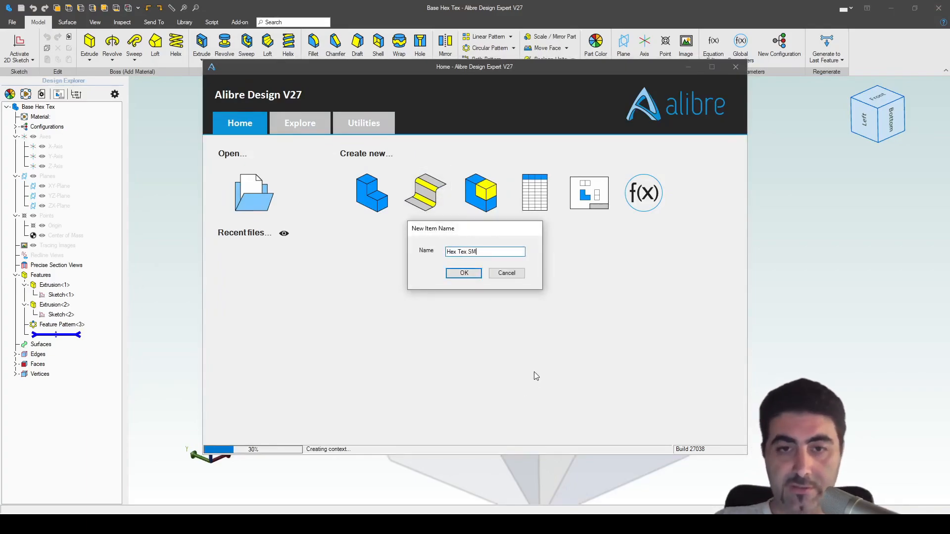
pyautogui.click(463, 273)
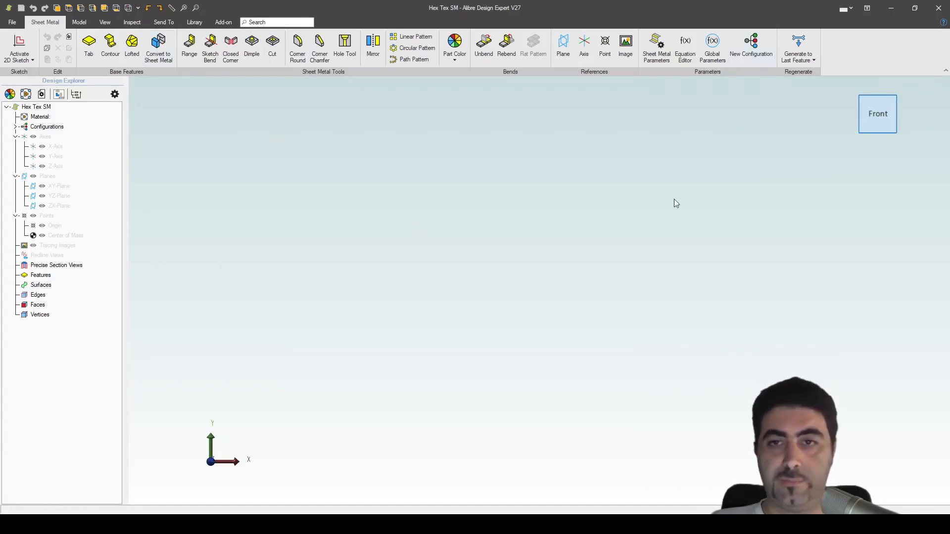
# - Link the existing Hex Tex global parameters file and verify HEIGHT, SQLEN, SURFANG in the Equation Editor
pyautogui.click(712, 48)
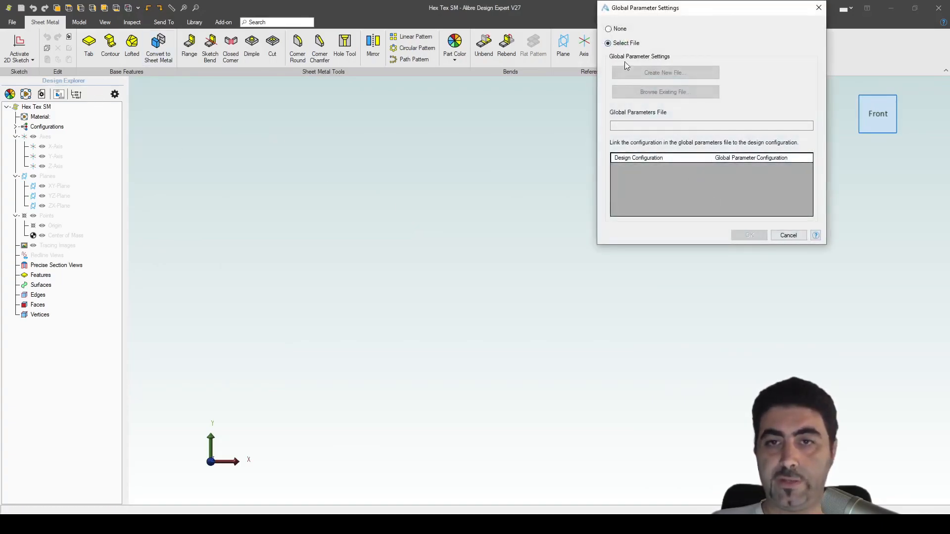
pyautogui.click(663, 91)
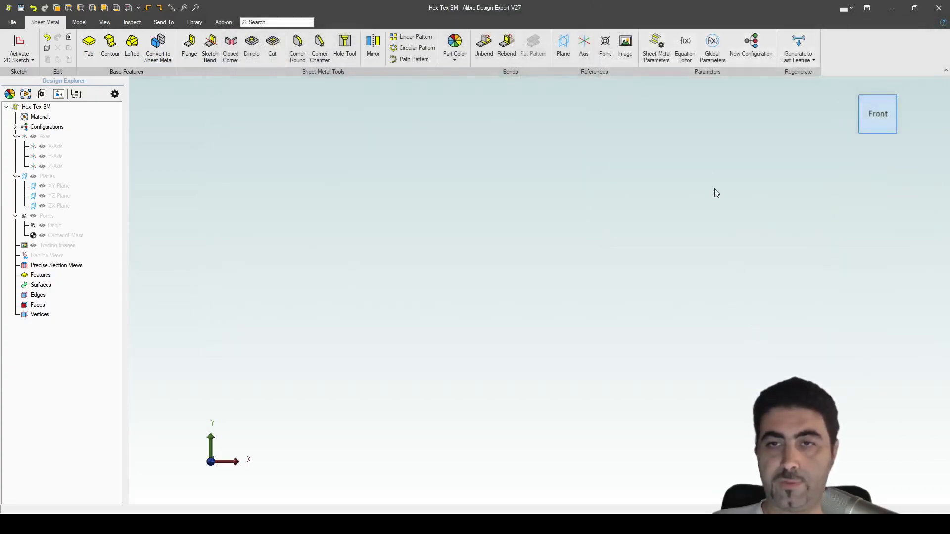
pyautogui.click(685, 46)
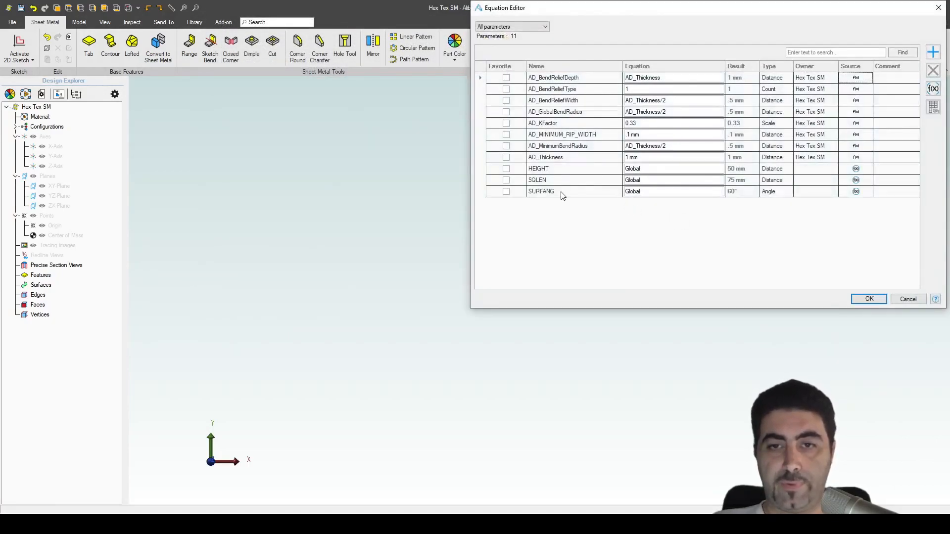
pyautogui.click(868, 299)
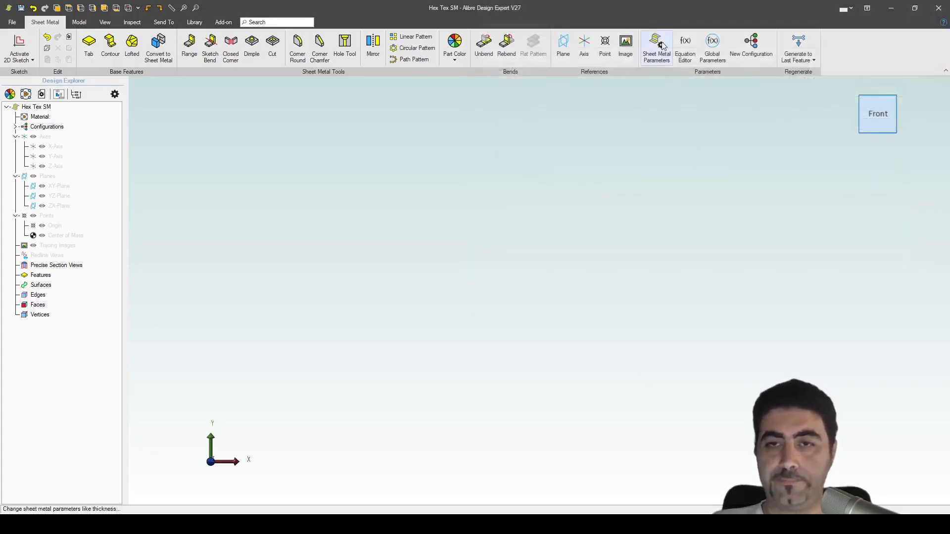
pyautogui.click(655, 45)
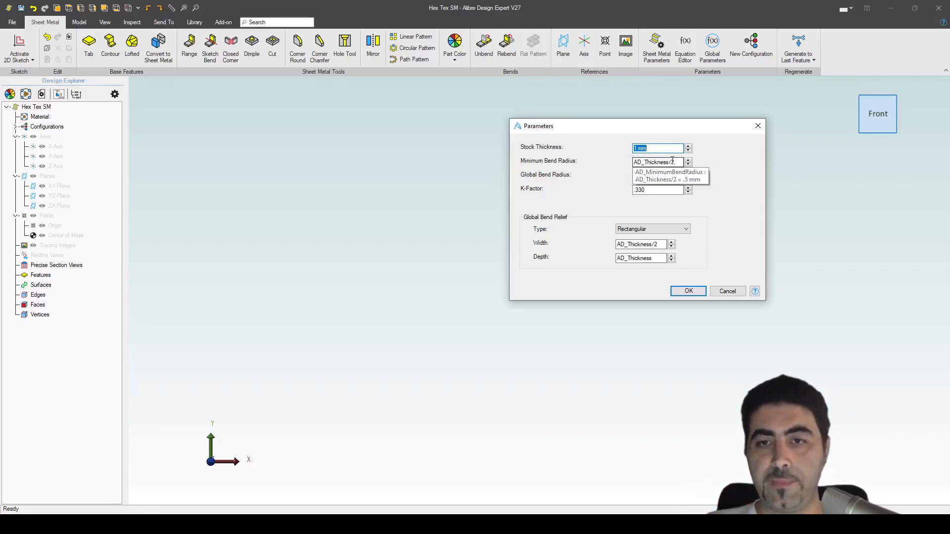
# - Set sheet metal bend radii to .01 mm, K-factor .5 and Global Bend Relief Type to None
pyautogui.click(659, 161)
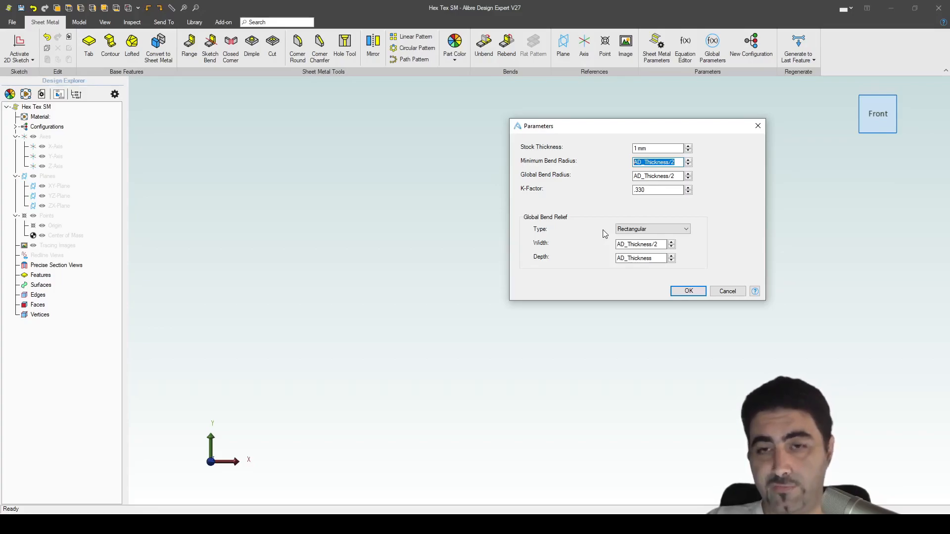
pyautogui.write('.01 mm')
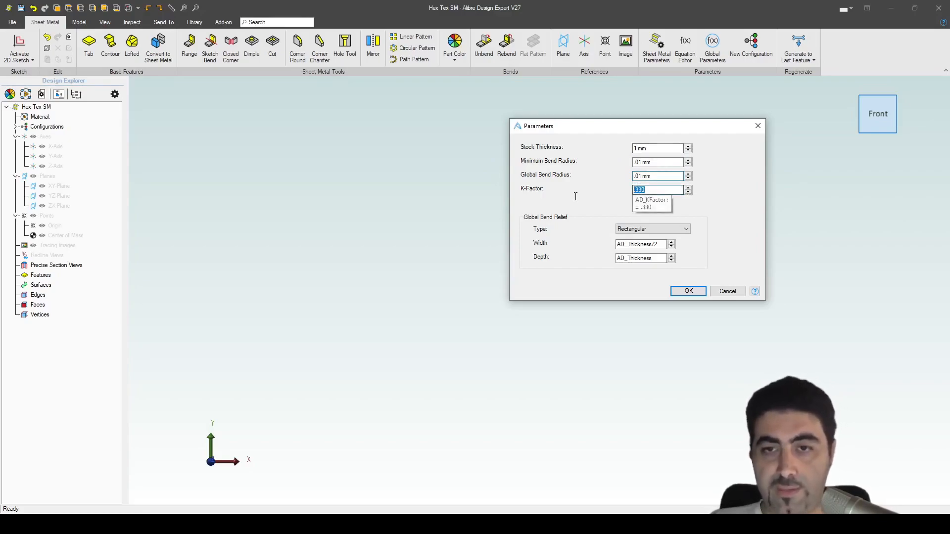
pyautogui.write('.500')
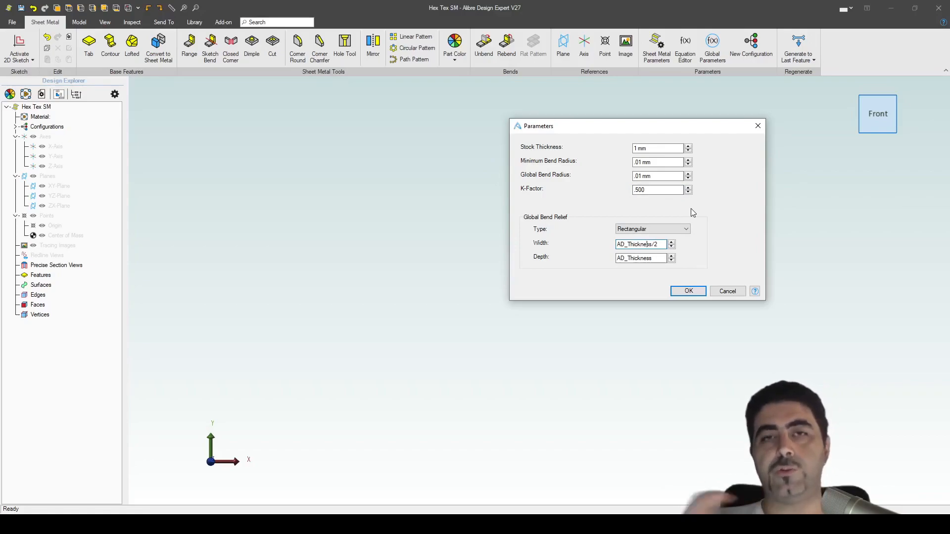
pyautogui.moveTo(666, 237)
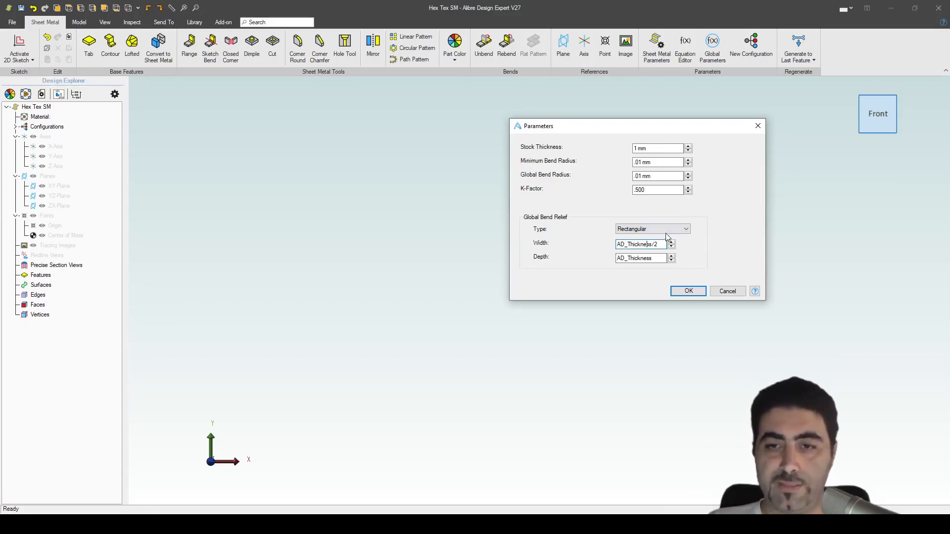
pyautogui.click(651, 228)
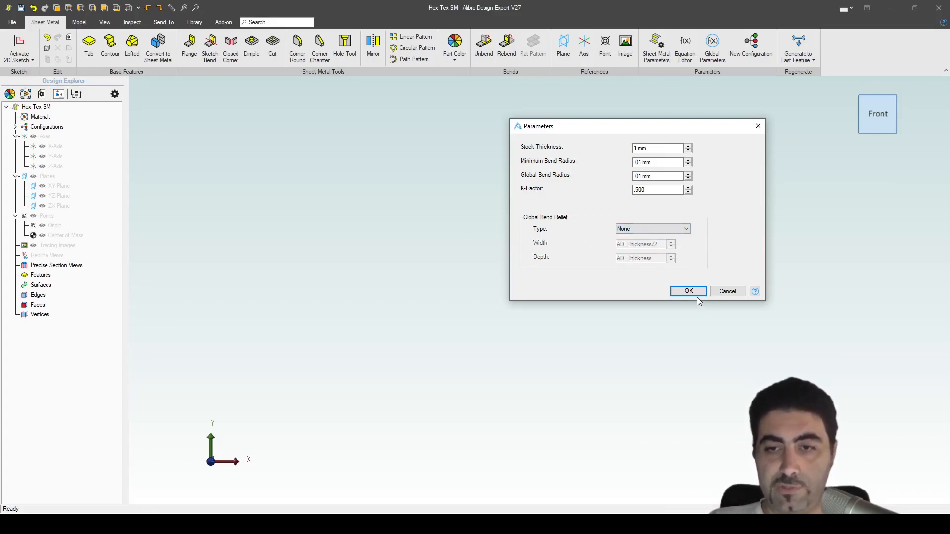
pyautogui.click(689, 291)
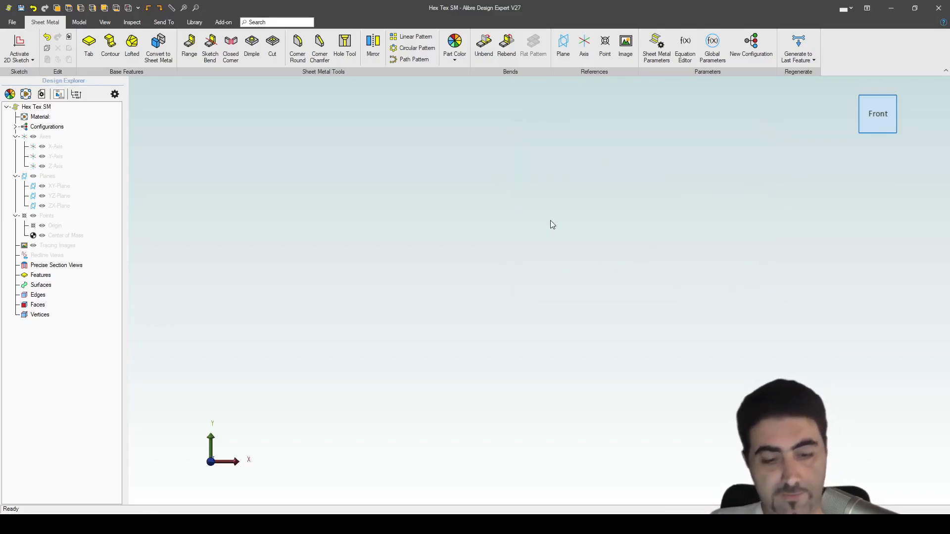
# - Sketch a rectangle with an Equal constraint on two edges and its width dimensioned to SqLen
pyautogui.click(59, 186)
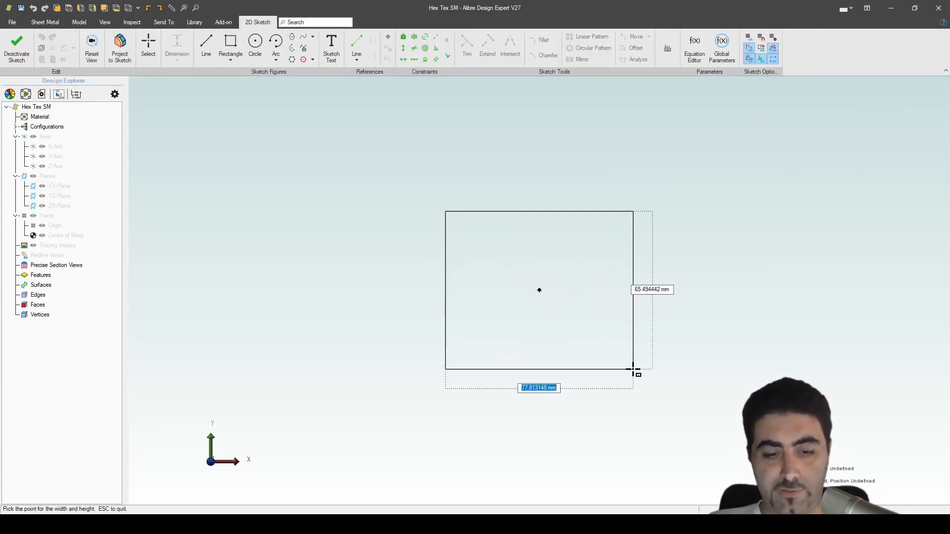
pyautogui.click(634, 368)
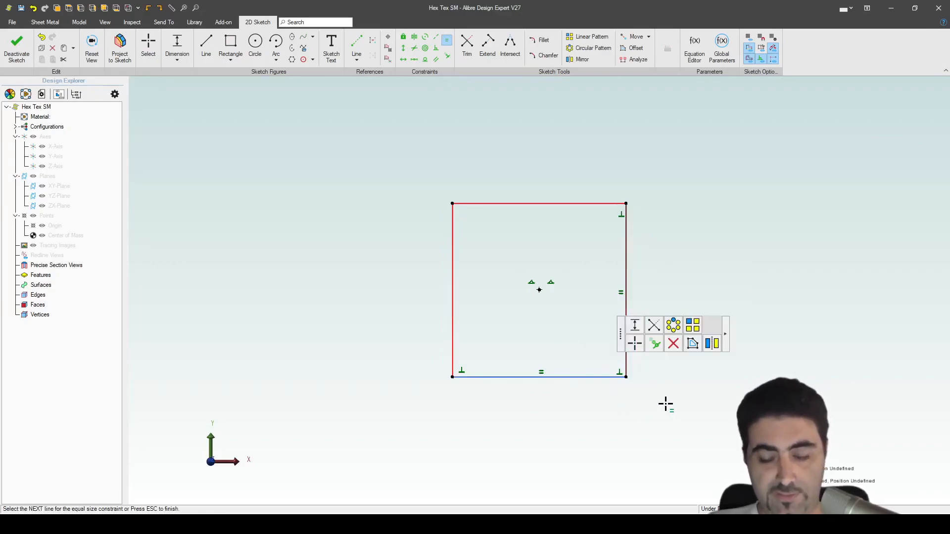
pyautogui.click(538, 388)
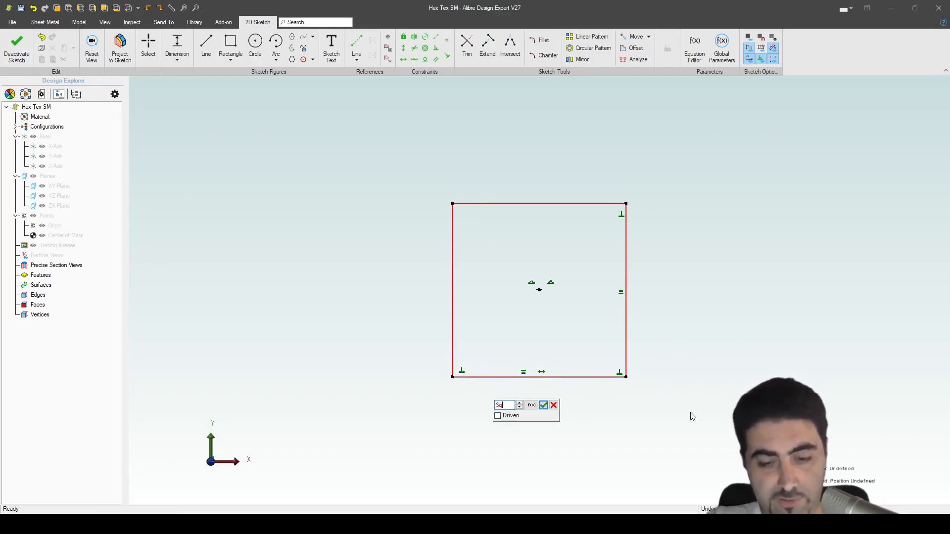
pyautogui.click(543, 405)
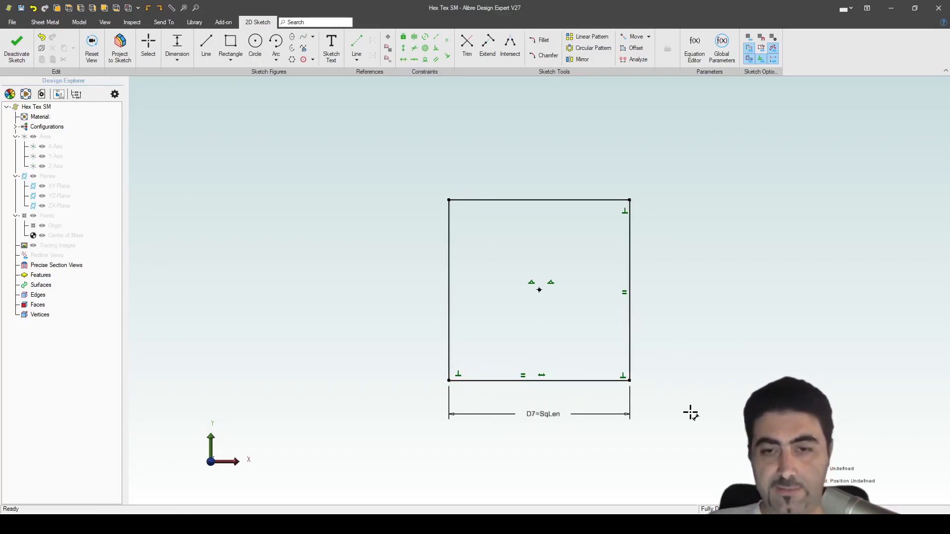
pyautogui.moveTo(418, 306)
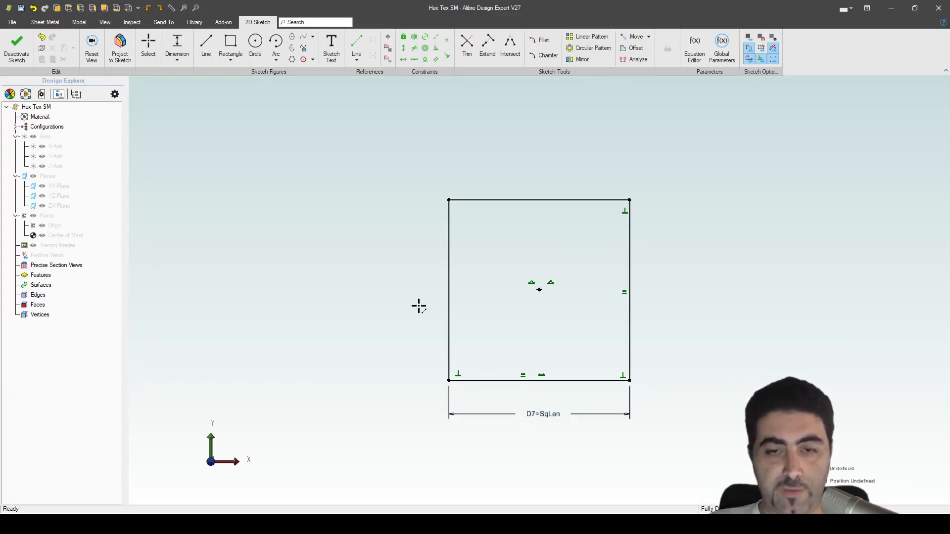
pyautogui.moveTo(345, 297)
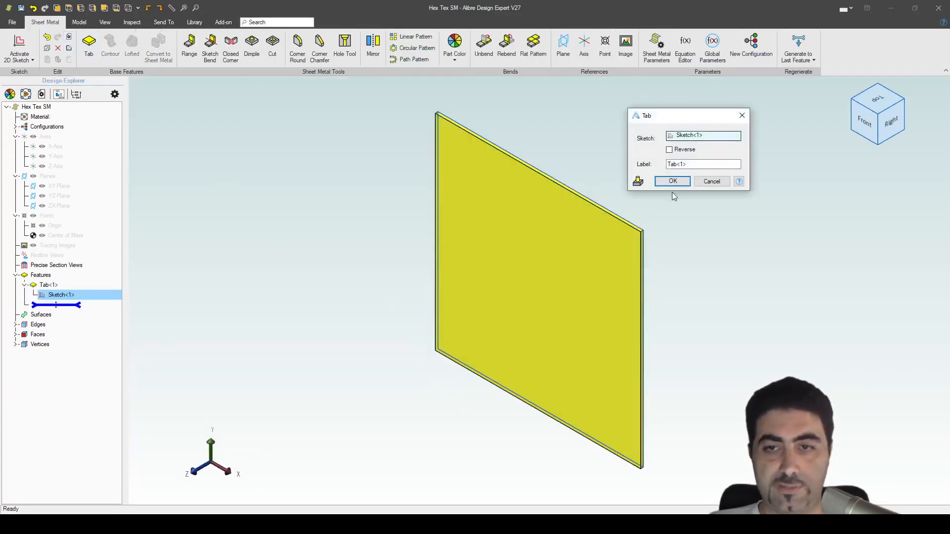
# - Create the flat Tab<1> plate from Sketch<1>
pyautogui.click(672, 181)
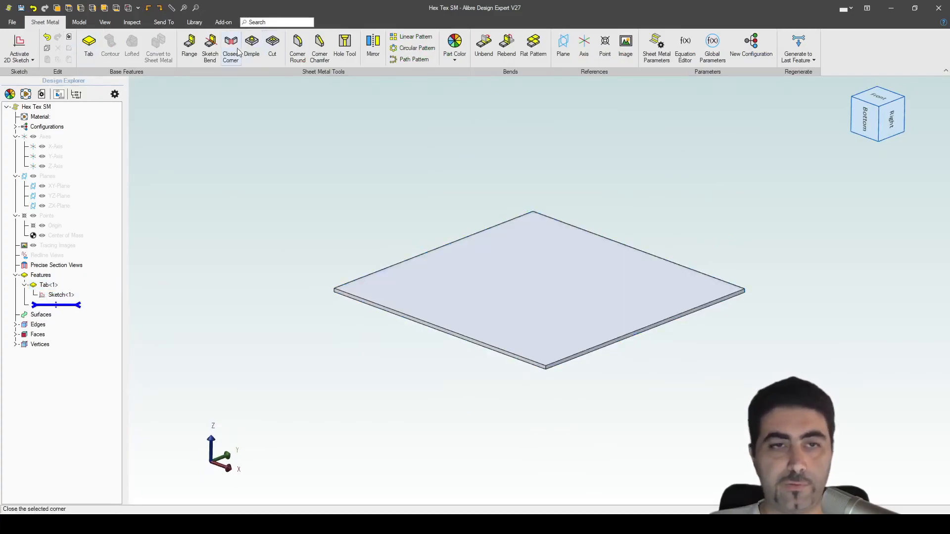
pyautogui.click(188, 46)
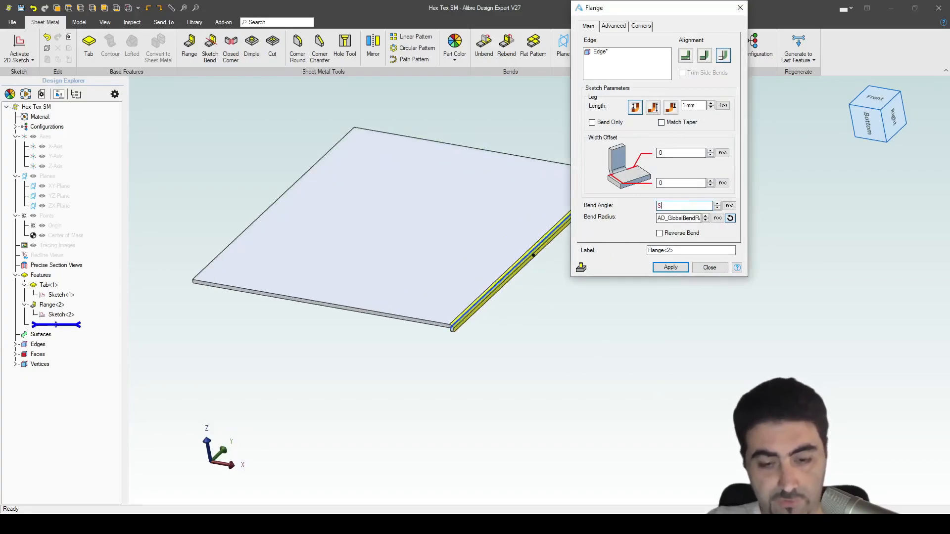
# - Drive the flange's Bend Angle on one plate edge with SurfAng
pyautogui.write('urfAng')
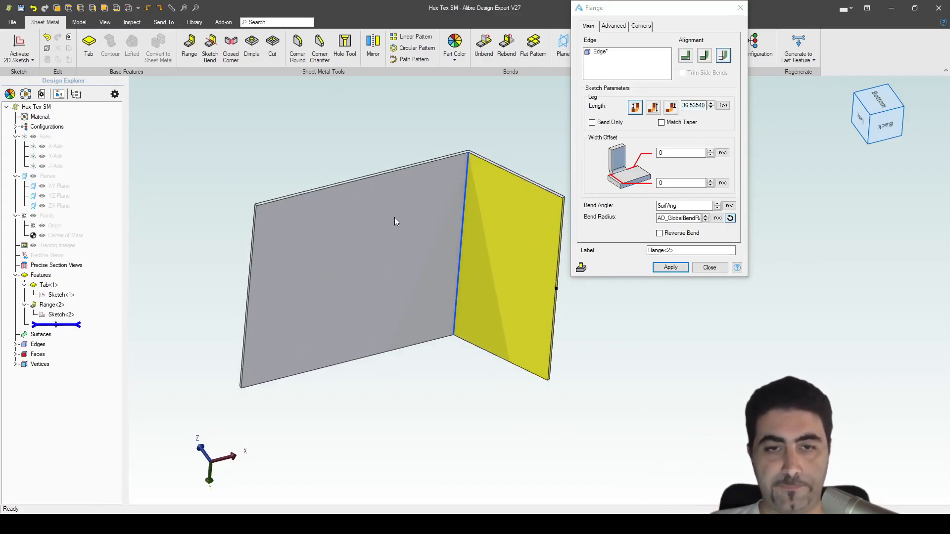
pyautogui.moveTo(558, 253)
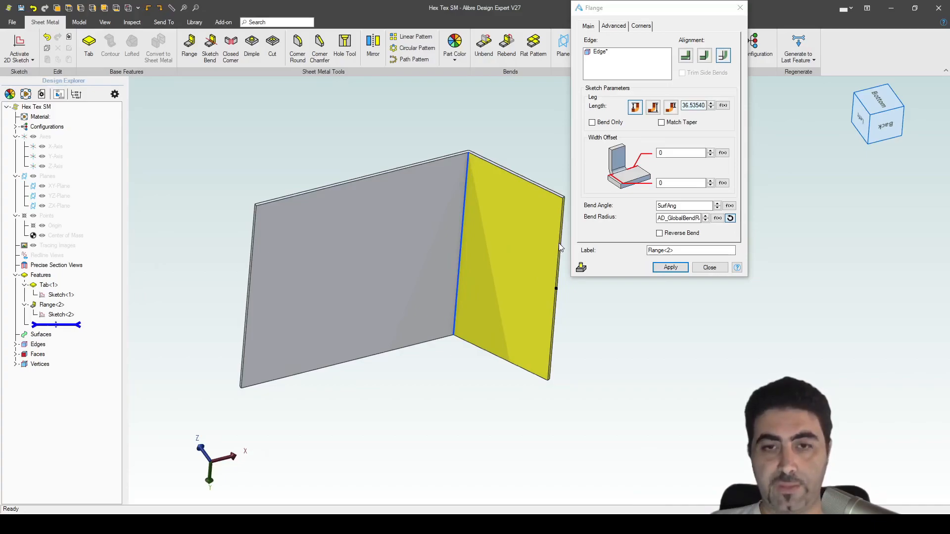
pyautogui.moveTo(390, 206)
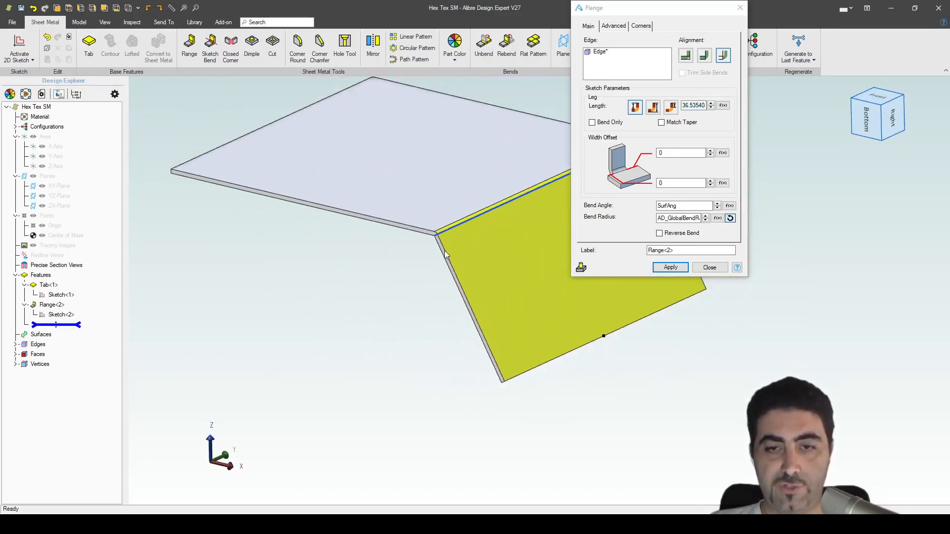
pyautogui.moveTo(432, 249)
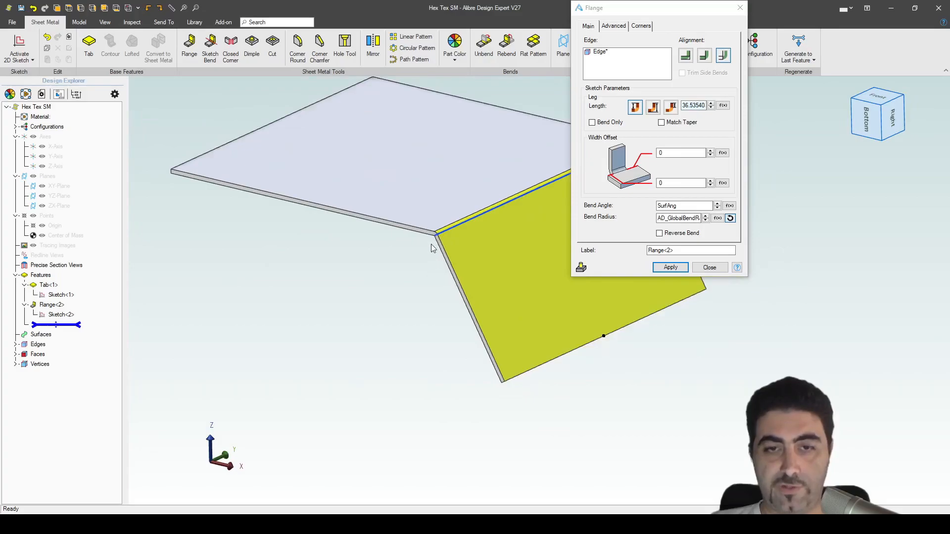
pyautogui.moveTo(434, 388)
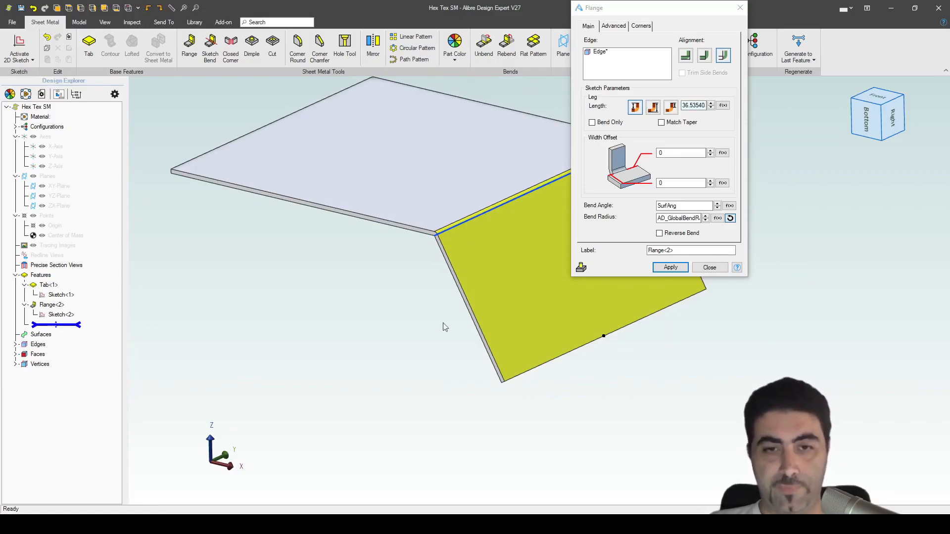
pyautogui.moveTo(483, 261)
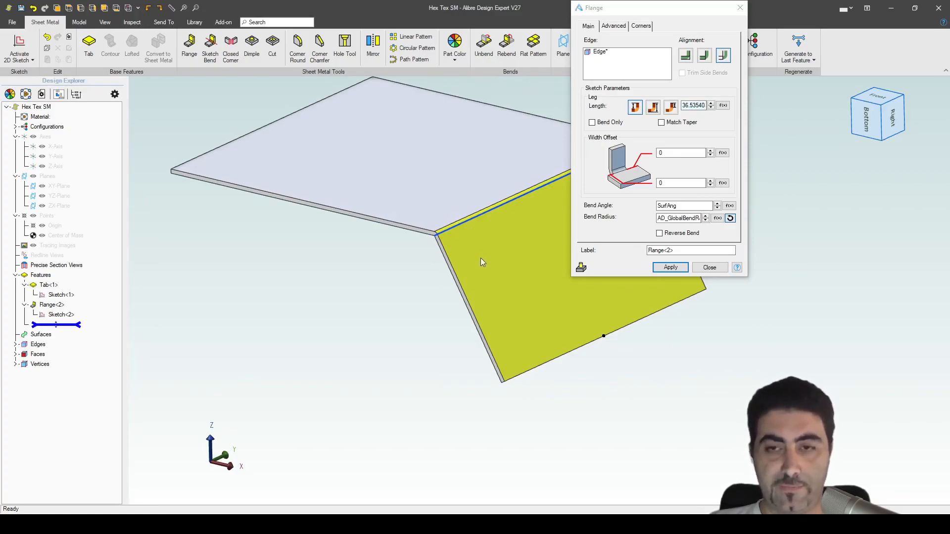
# - Review the equations behind Bend Angle and Leg Length, showing D9, SQLEN, HEIGHT and SURFANG
pyautogui.click(685, 206)
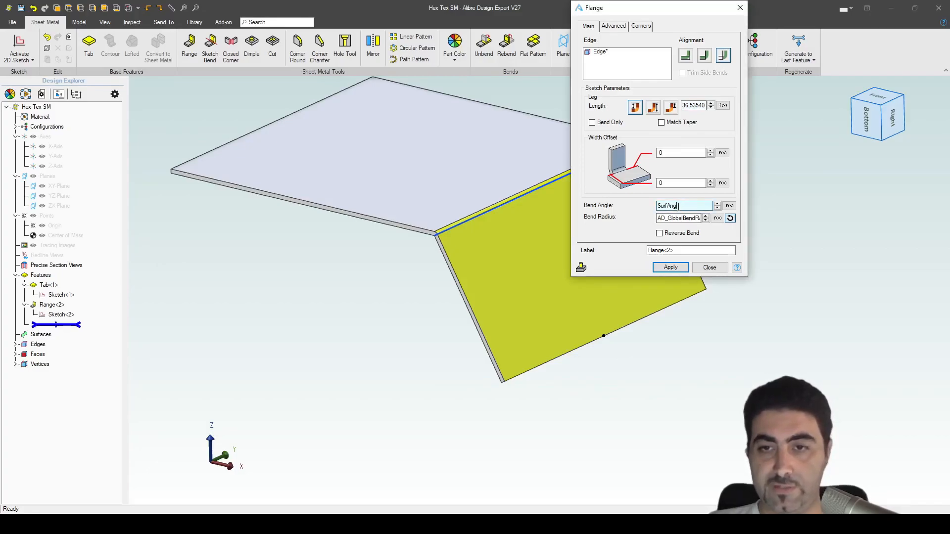
pyautogui.click(729, 206)
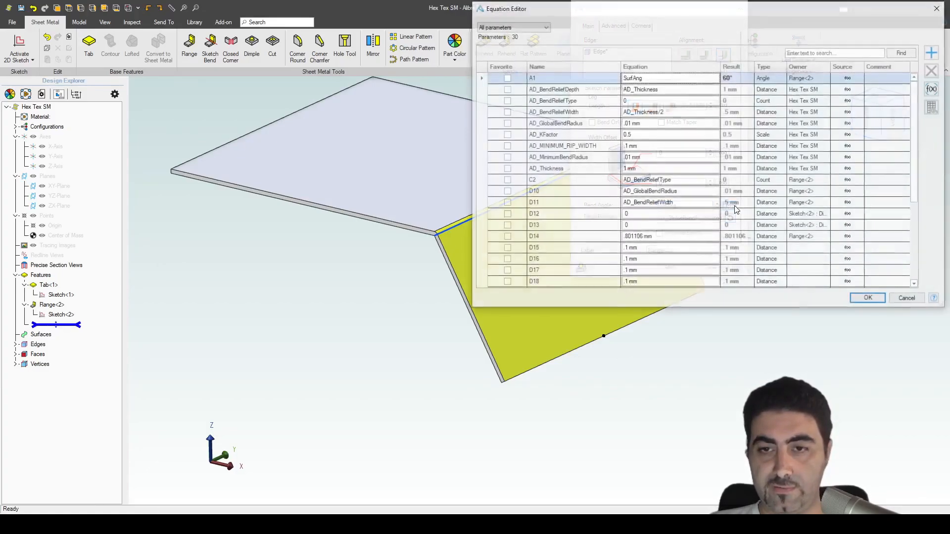
pyautogui.scroll(-3)
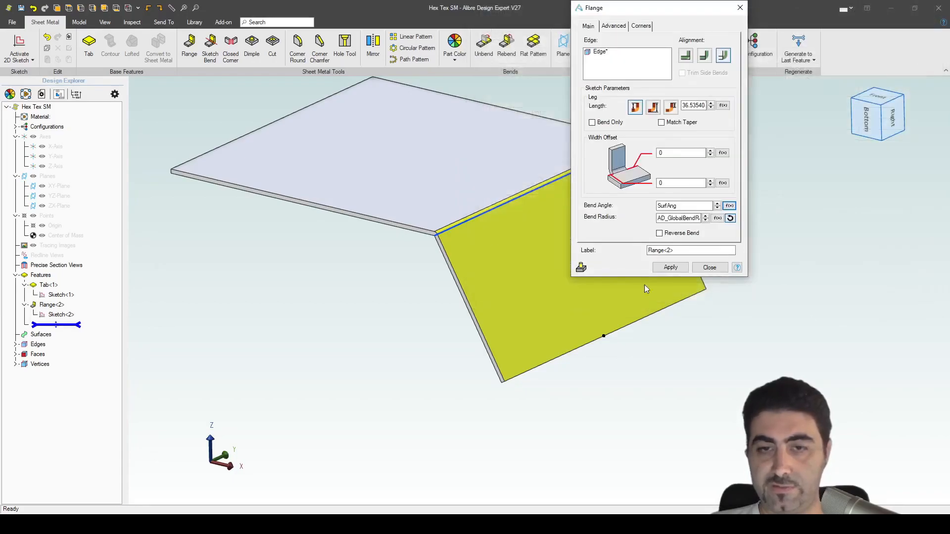
pyautogui.moveTo(512, 358)
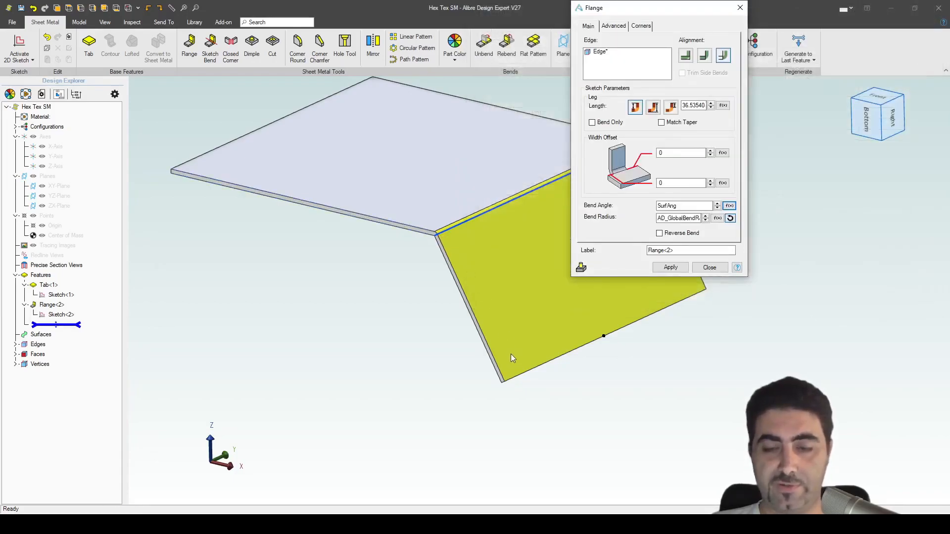
pyautogui.moveTo(425, 424)
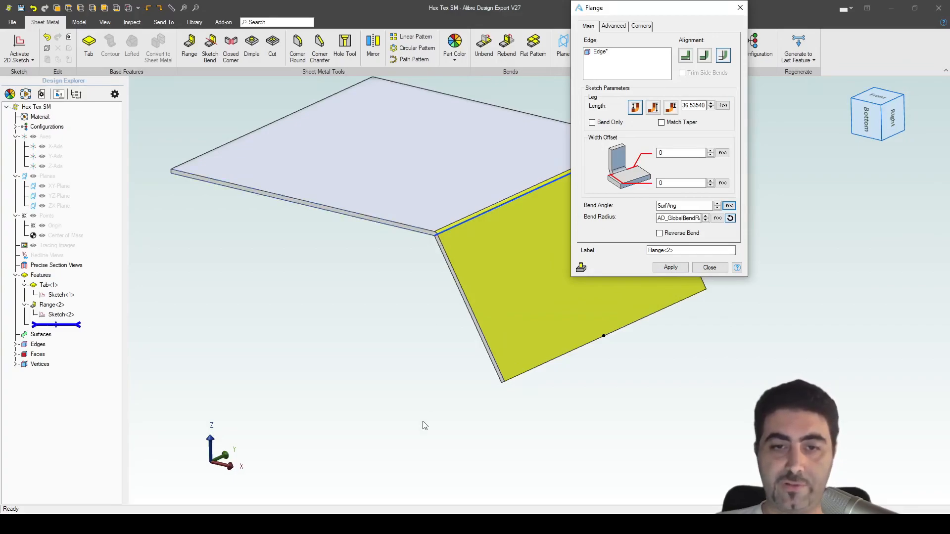
pyautogui.moveTo(440, 270)
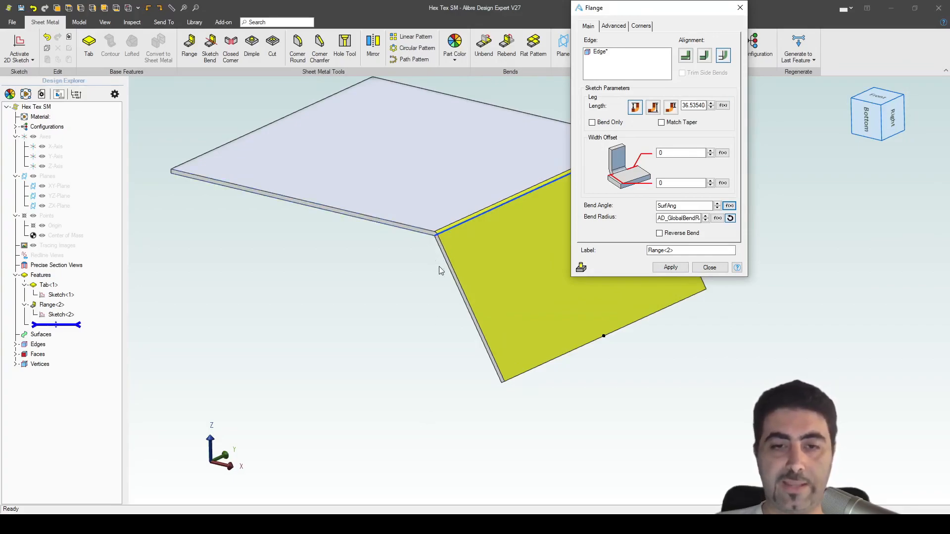
pyautogui.moveTo(462, 303)
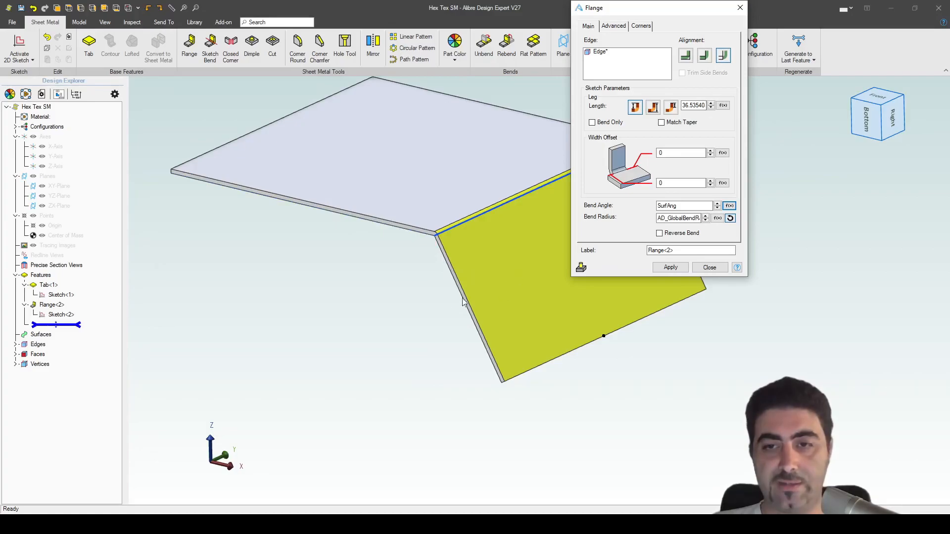
pyautogui.moveTo(645, 205)
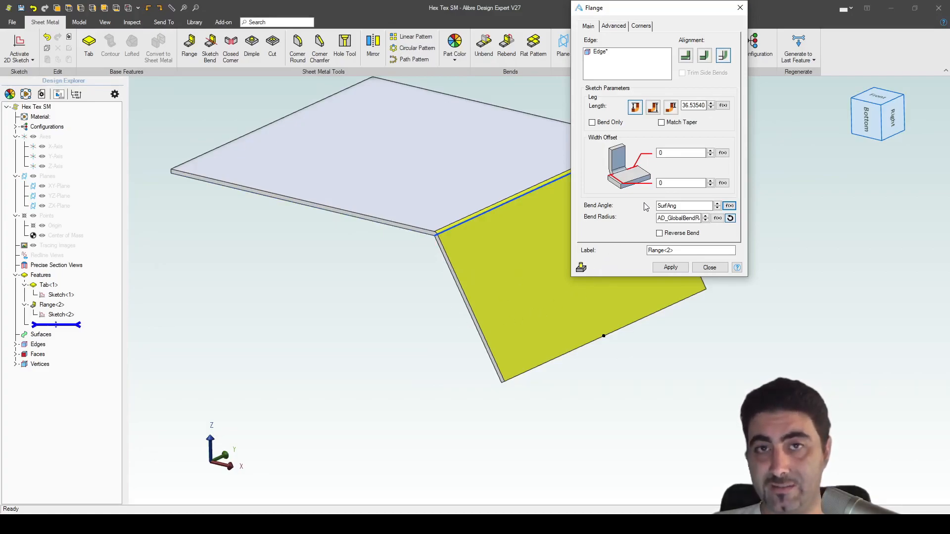
pyautogui.moveTo(693, 105)
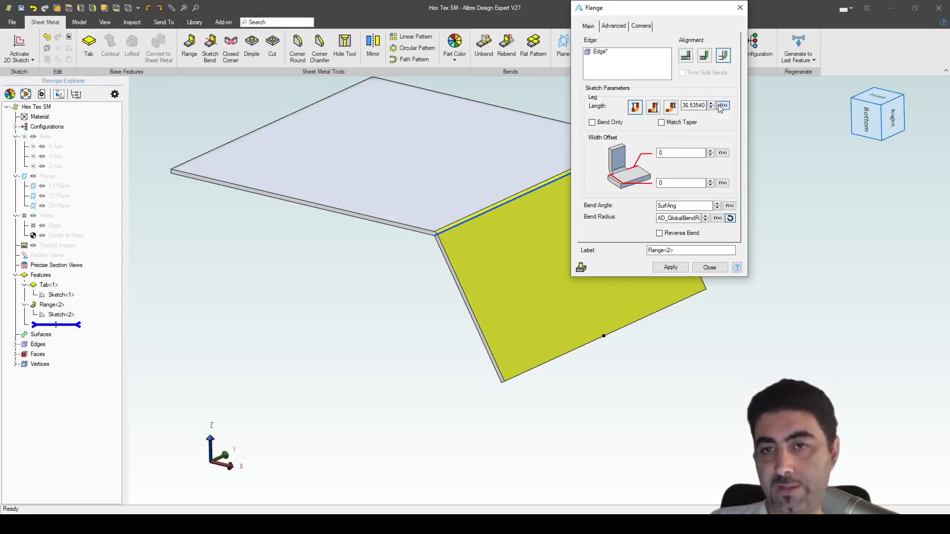
pyautogui.click(729, 105)
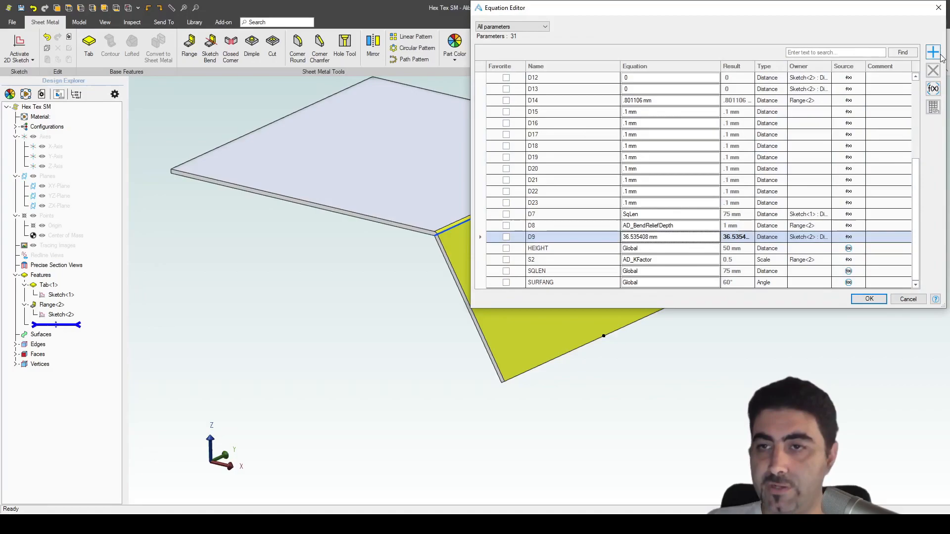
# - Add a LegAng angle equation equal to 90-SurfAng and return to the flange settings
pyautogui.click(933, 53)
pyautogui.write('LegAng')
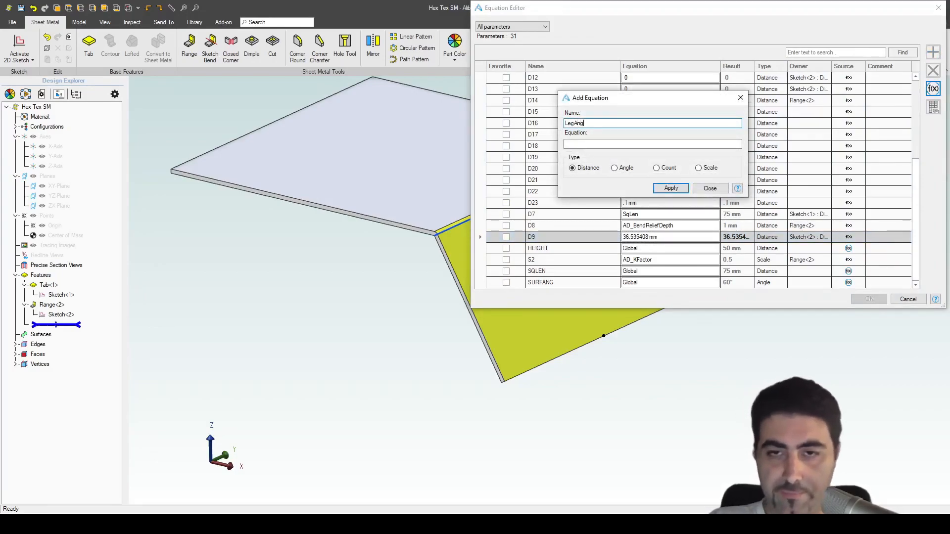
pyautogui.click(615, 168)
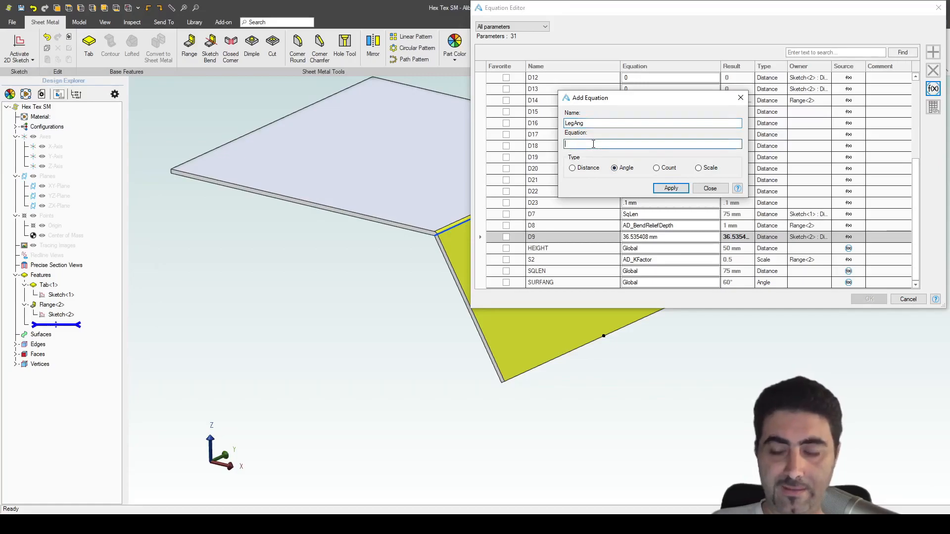
pyautogui.write('90')
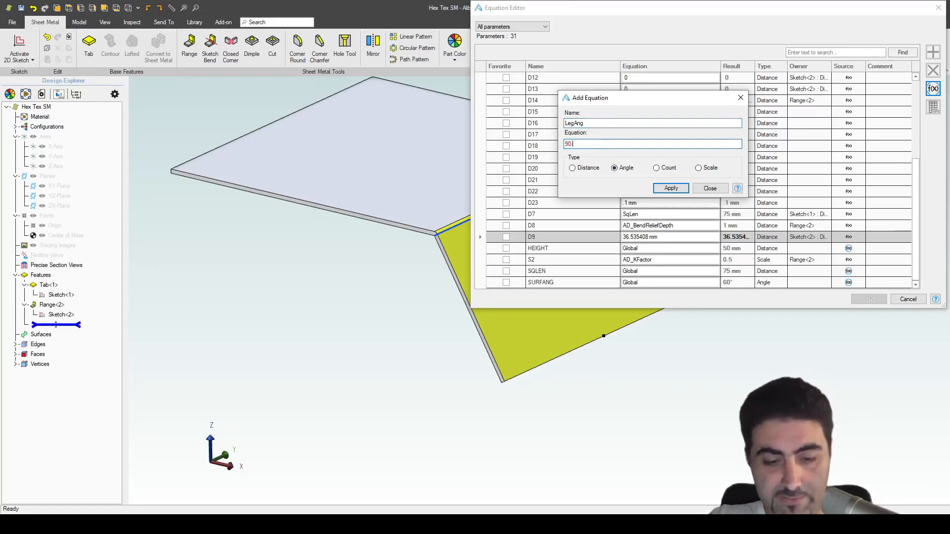
pyautogui.write('-SurfAng')
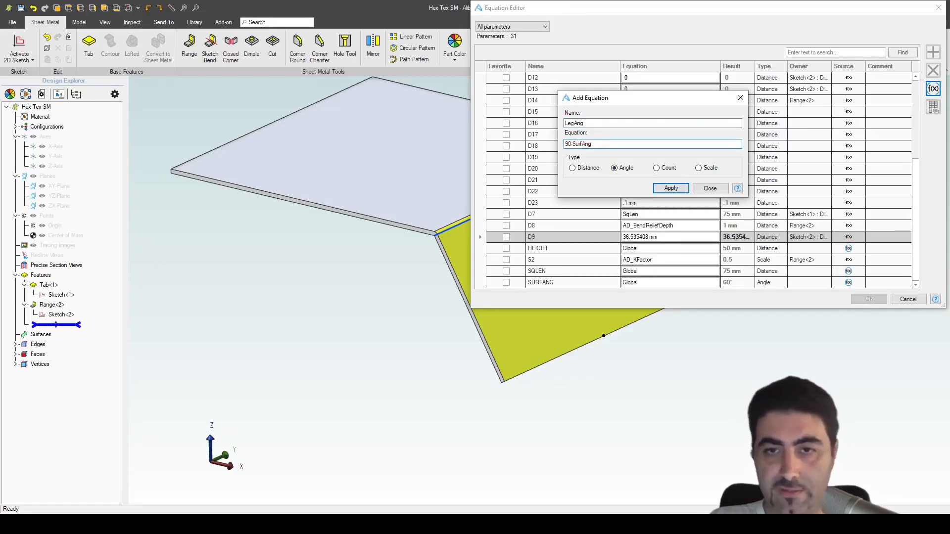
pyautogui.click(671, 188)
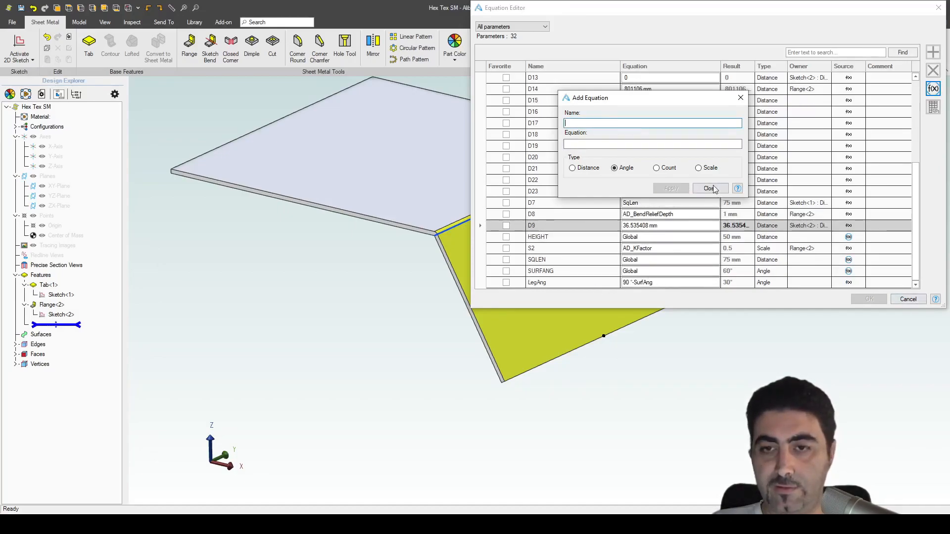
pyautogui.click(709, 188)
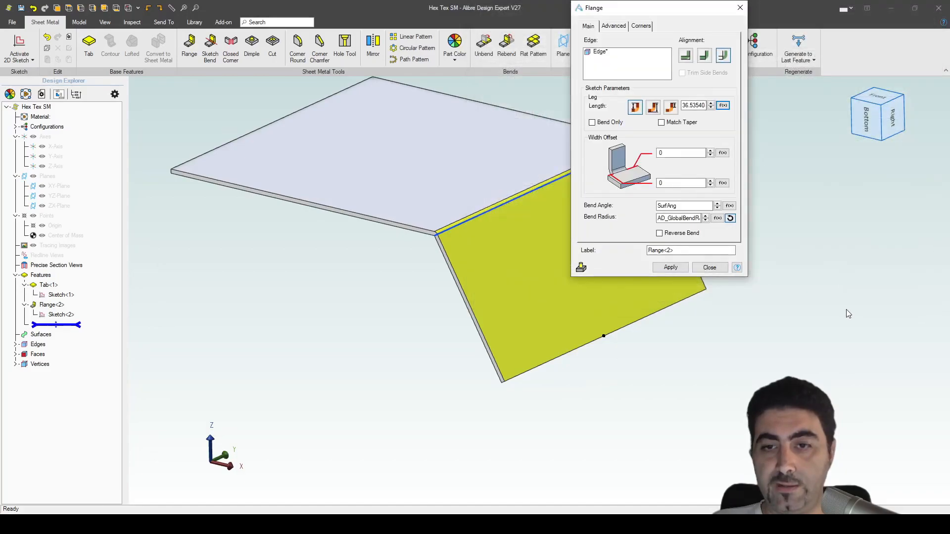
pyautogui.moveTo(442, 245)
pyautogui.write('Height/co')
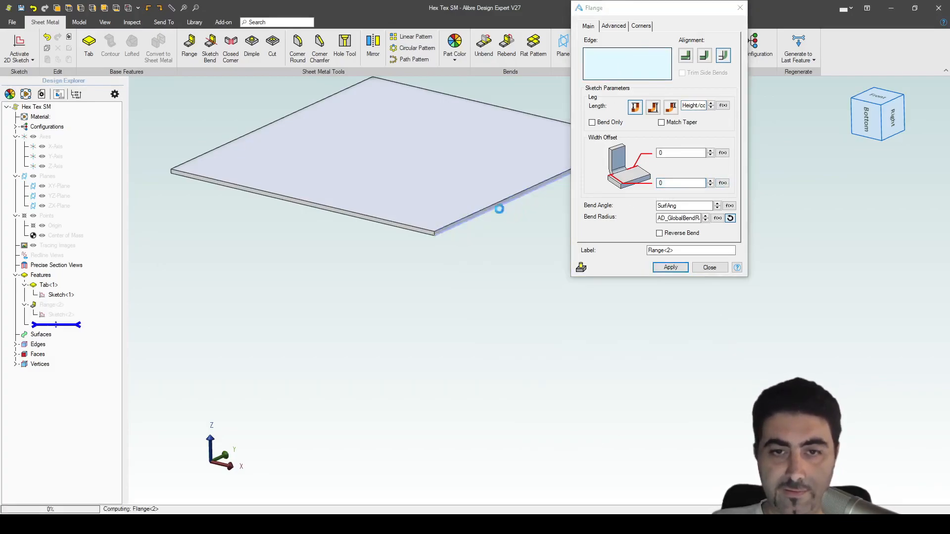
# - Apply the second flange to the plate edge and verify its 50 mm height by measuring
pyautogui.click(498, 209)
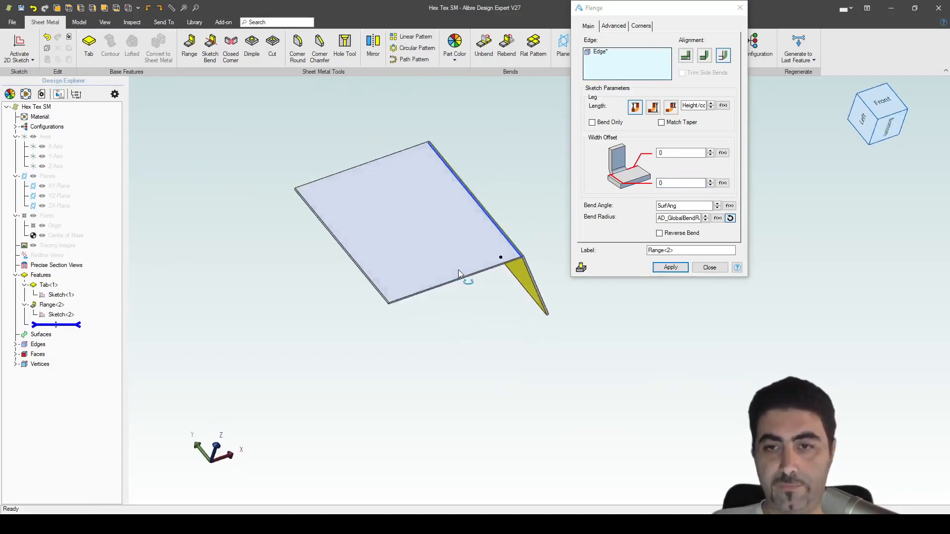
pyautogui.click(670, 267)
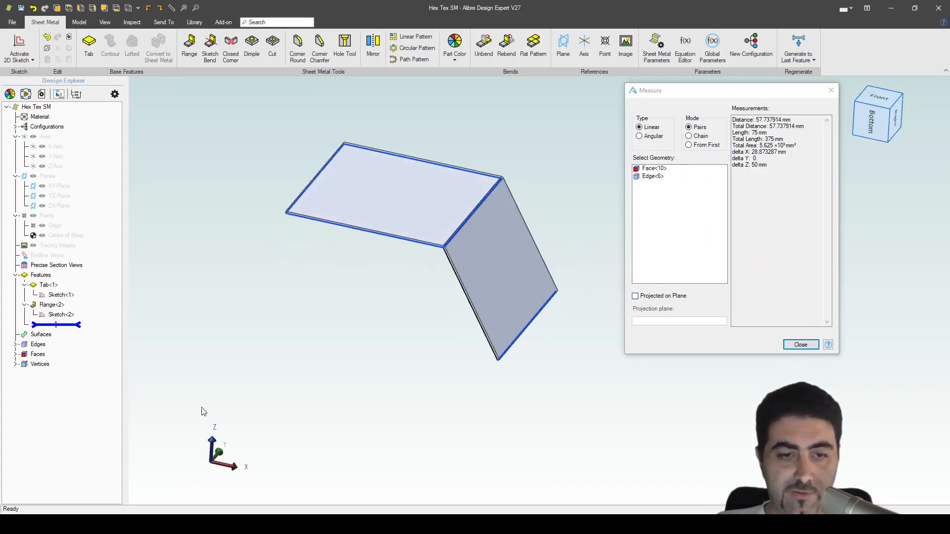
pyautogui.doubleClick(752, 165)
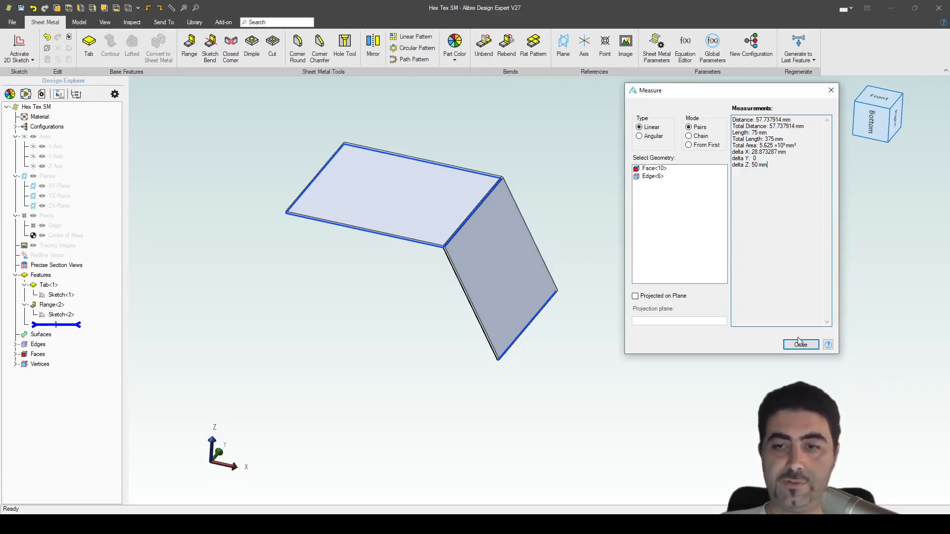
pyautogui.click(801, 344)
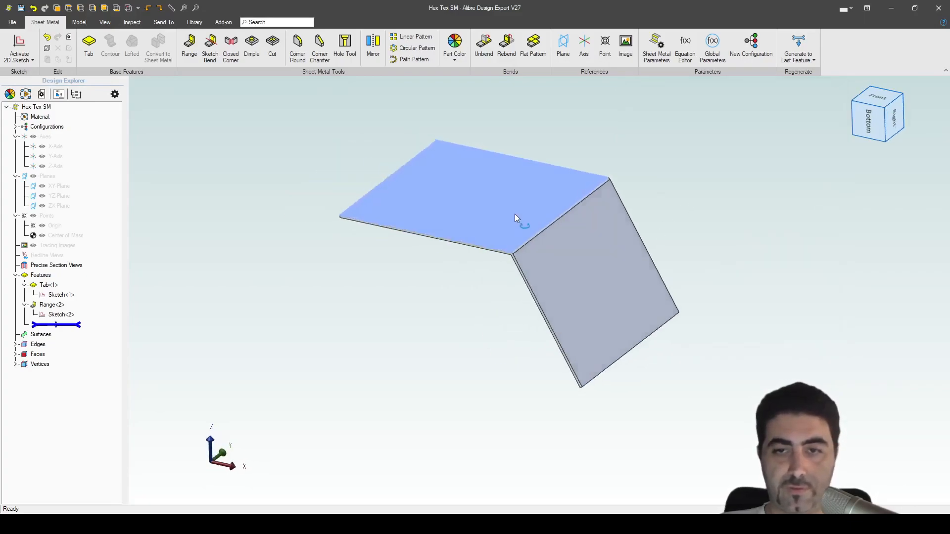
# - Add a third flange on the adjacent plate edge with length linked to D9, then show the flat pattern
pyautogui.click(188, 46)
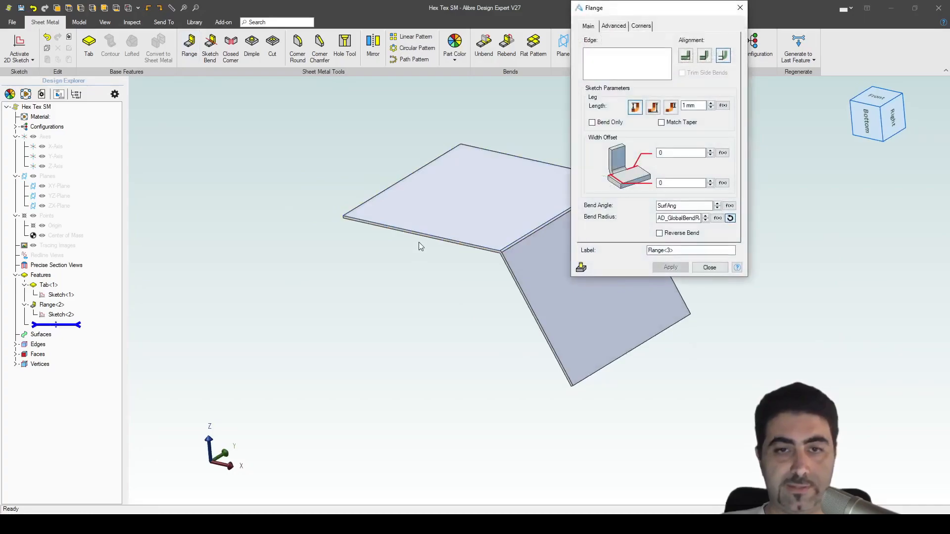
pyautogui.click(419, 237)
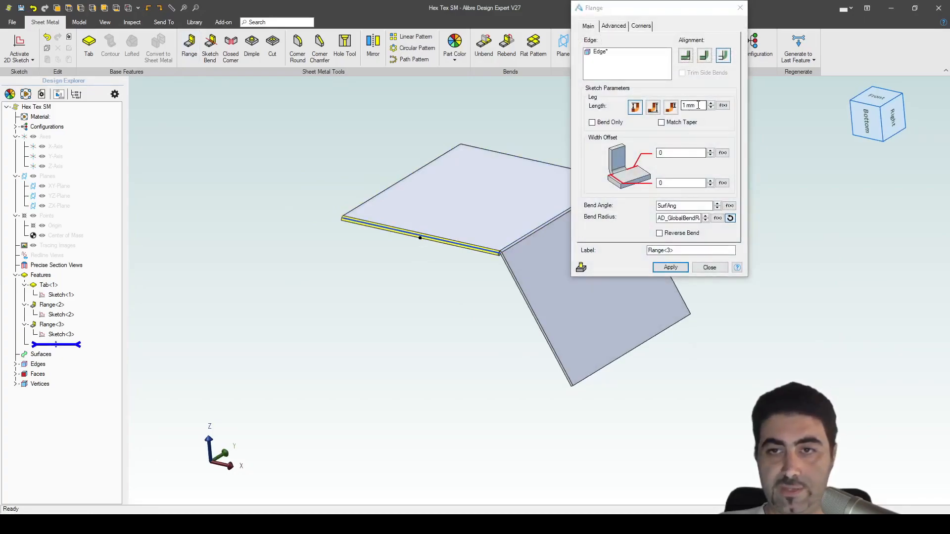
pyautogui.tripleClick(693, 105)
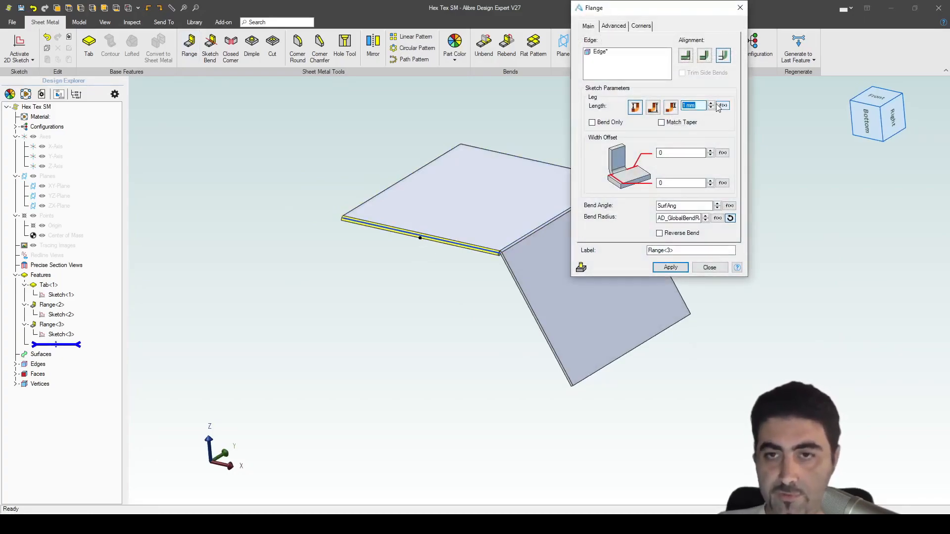
pyautogui.click(723, 106)
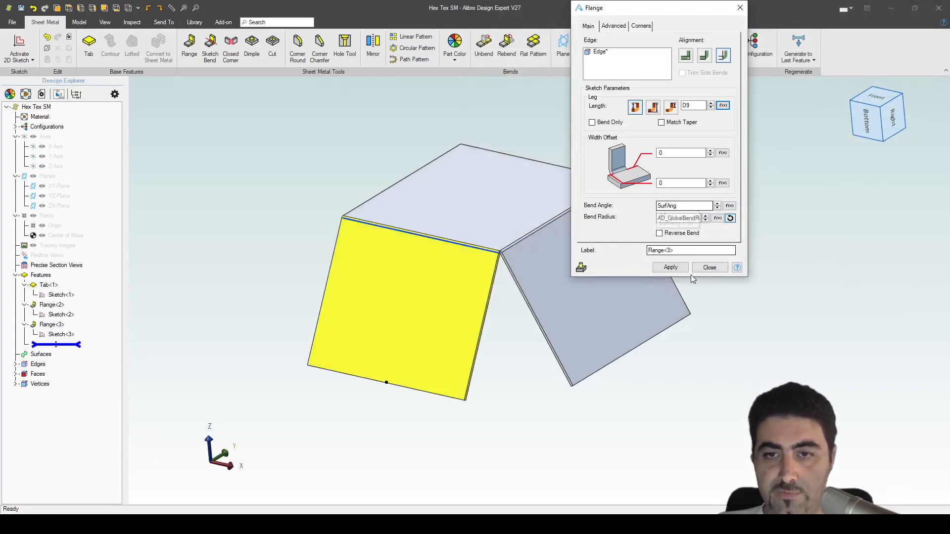
pyautogui.click(709, 268)
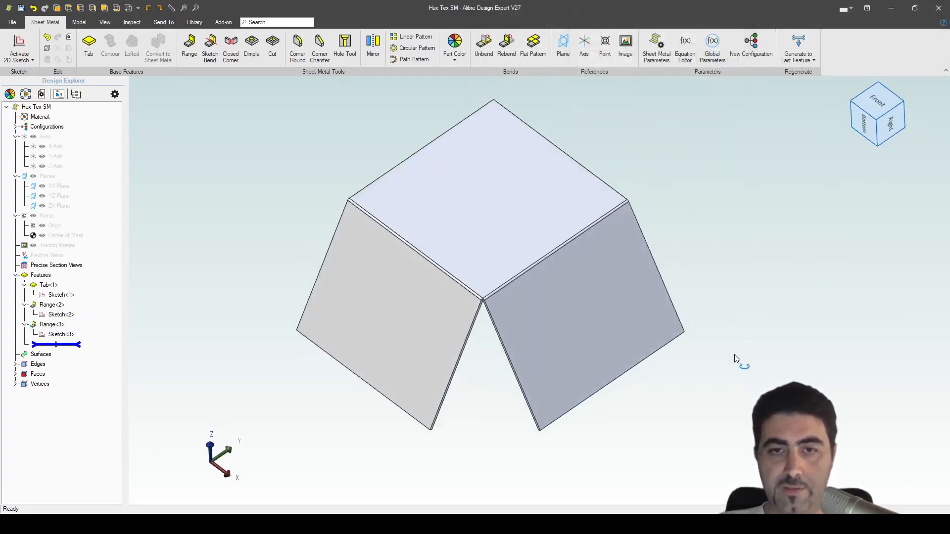
pyautogui.click(533, 43)
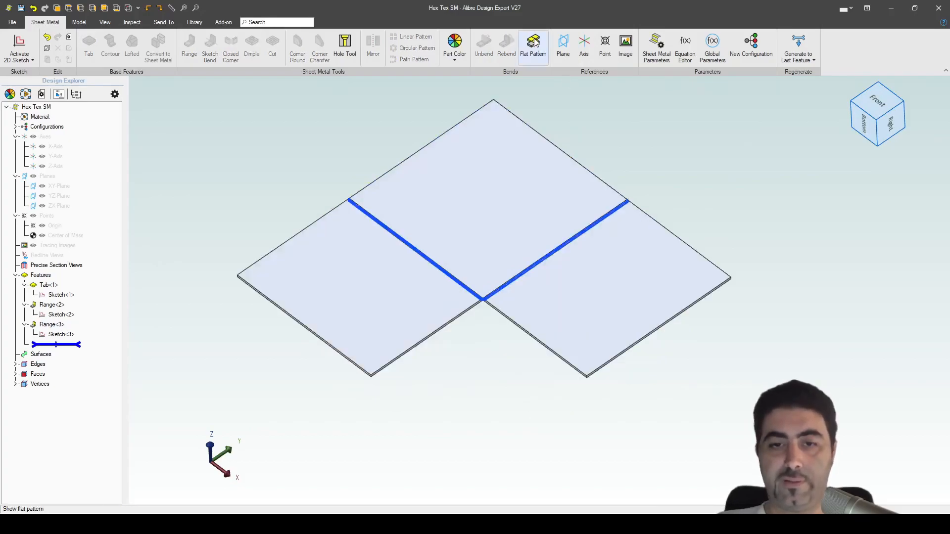
# - Toggle the flat pattern off so the plate shows both flanges folded down again
pyautogui.click(533, 46)
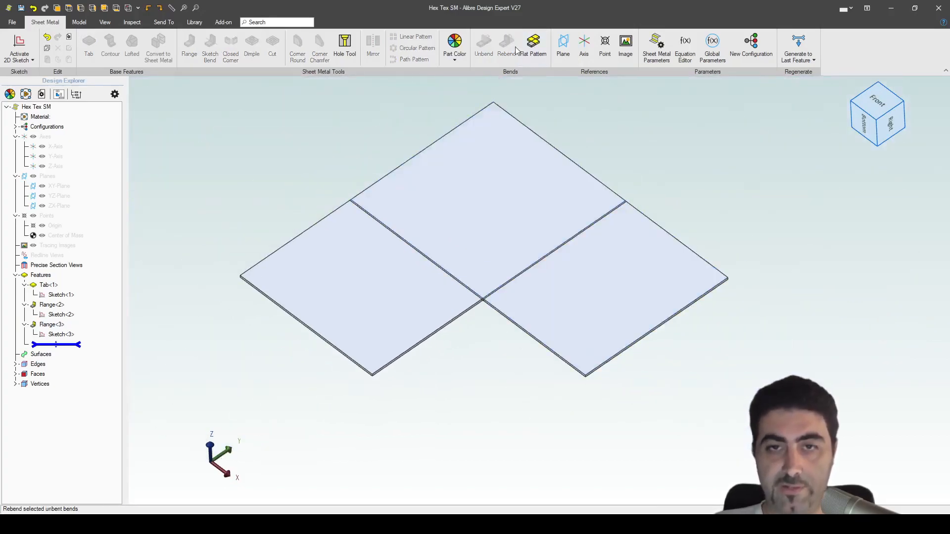
pyautogui.click(507, 45)
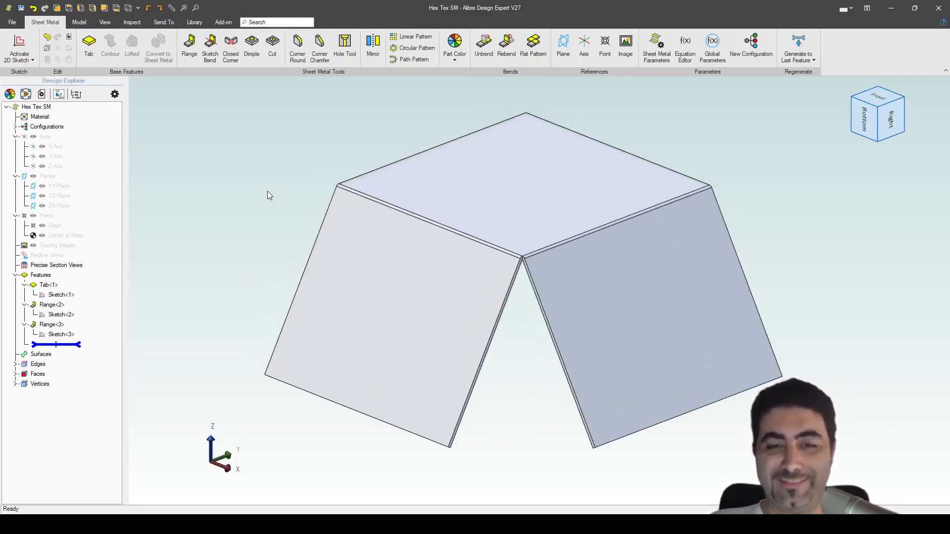
pyautogui.moveTo(221, 221)
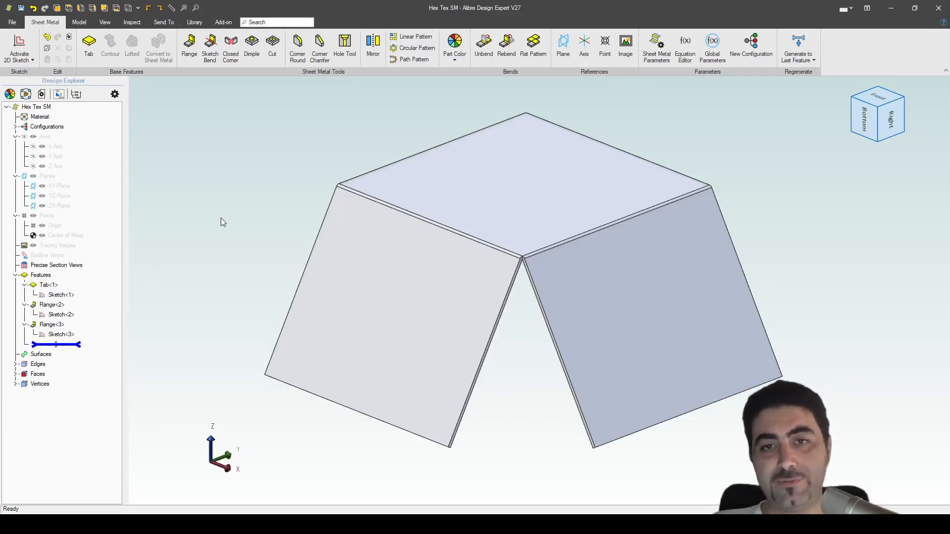
pyautogui.click(48, 285)
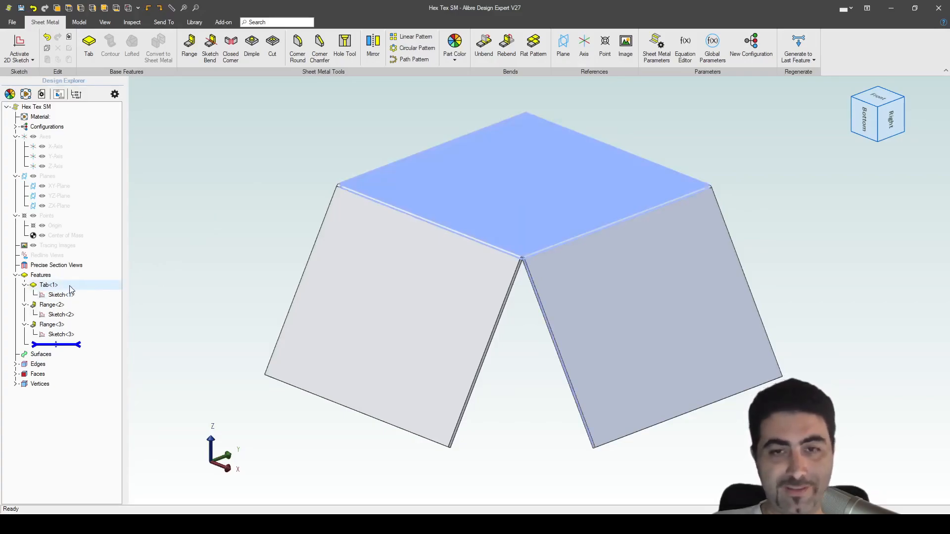
pyautogui.click(518, 340)
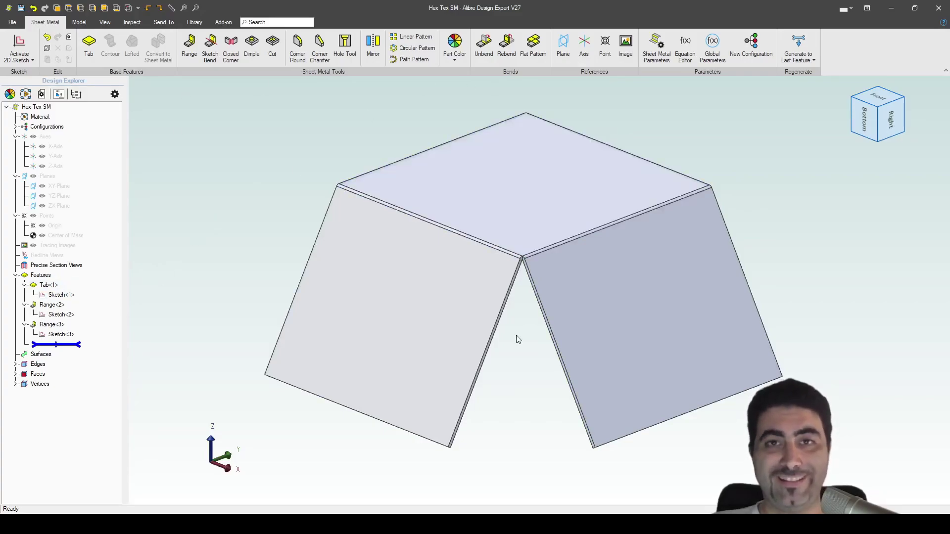
# - Create Unbend<4> on all bends with the top face fixed, then move to the Model features
pyautogui.click(484, 44)
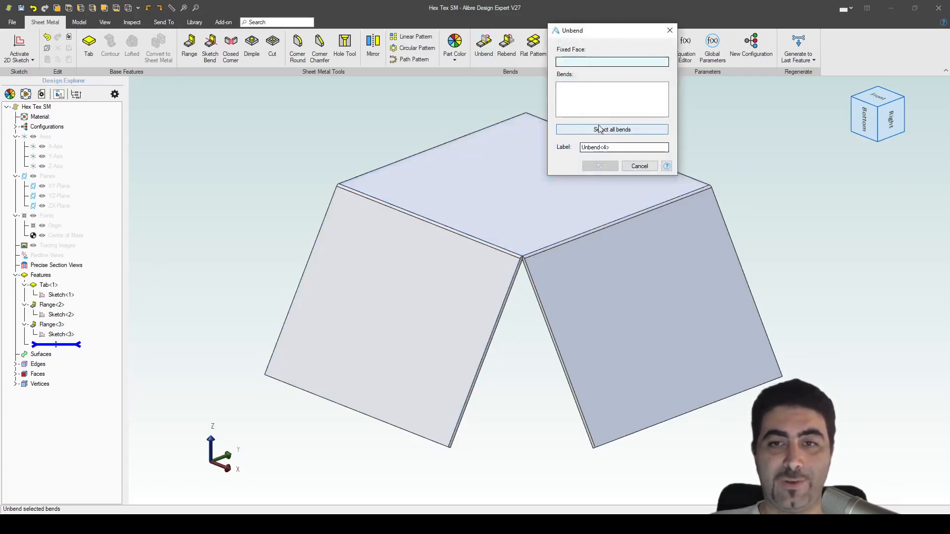
pyautogui.click(612, 129)
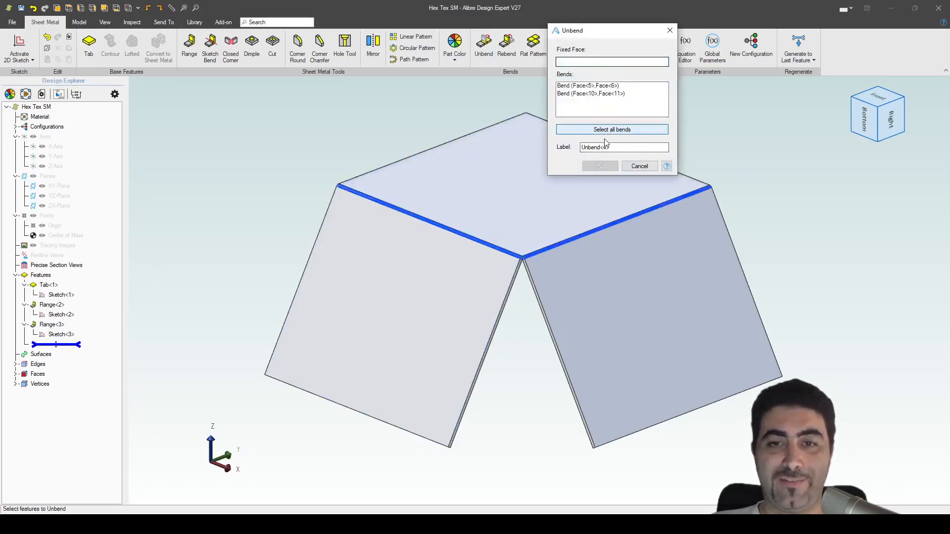
pyautogui.click(437, 182)
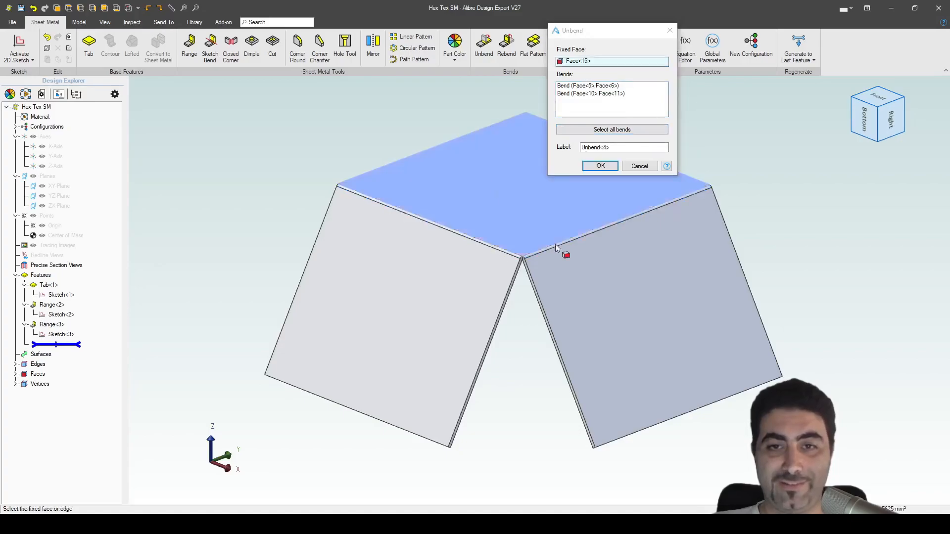
pyautogui.click(600, 165)
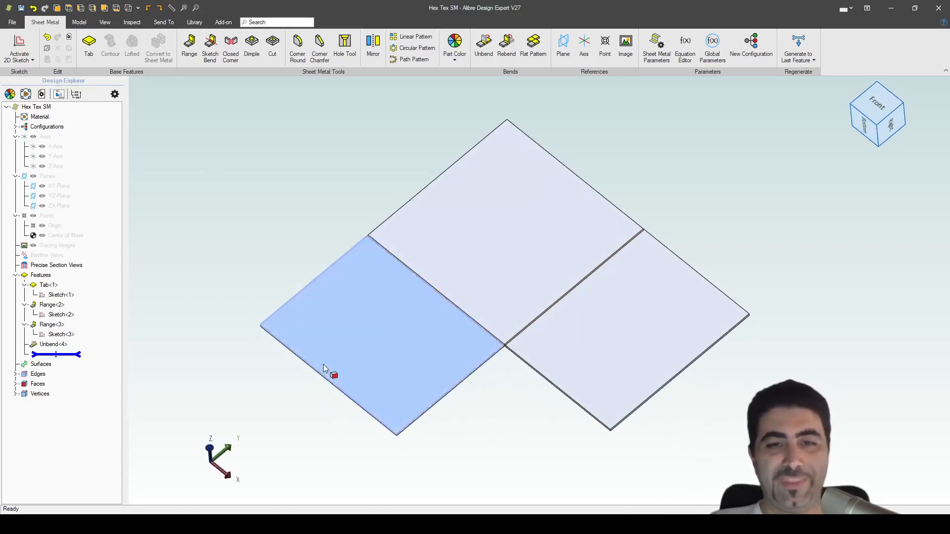
pyautogui.click(508, 197)
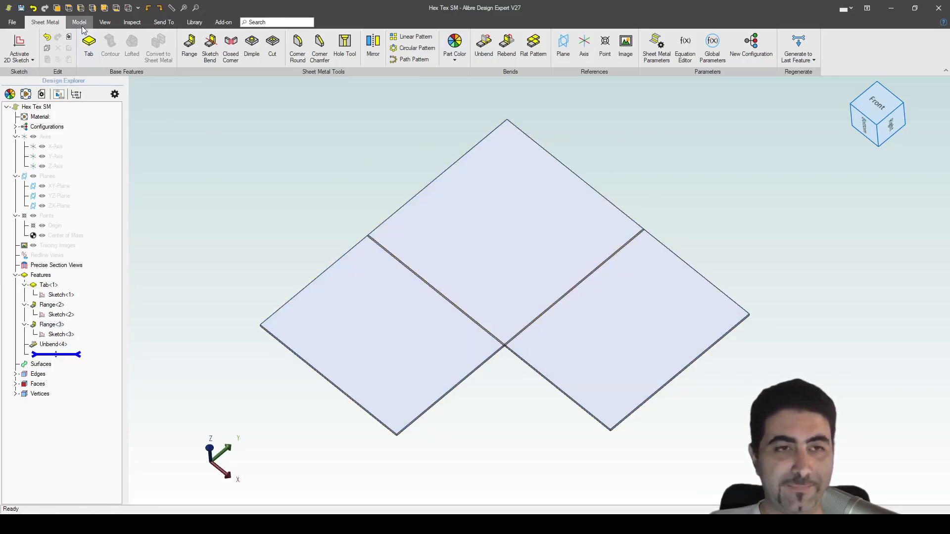
pyautogui.click(79, 22)
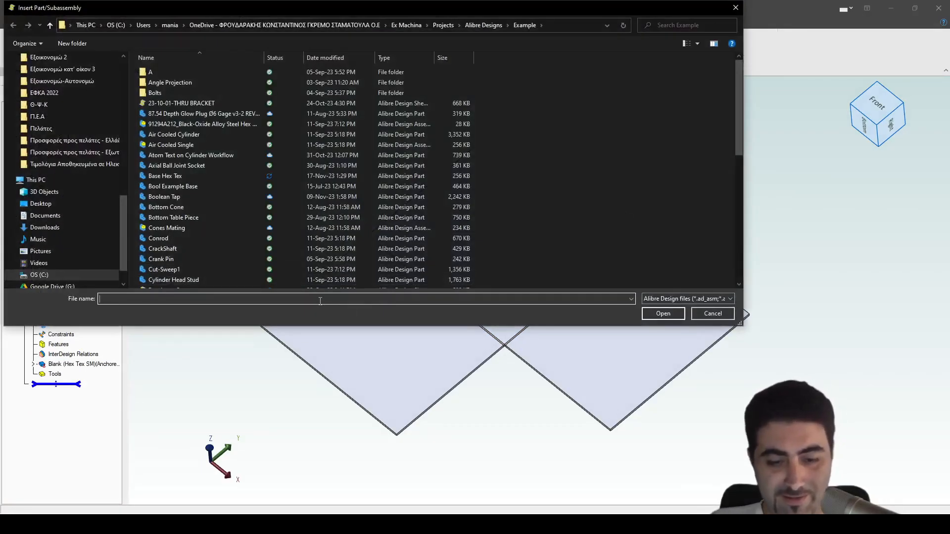
# - Insert Honeycomb Structure.AD_PRT as the tool of a Design Boolean intersect over the flat blank
pyautogui.write('honeycomb Structure.AD_PRT')
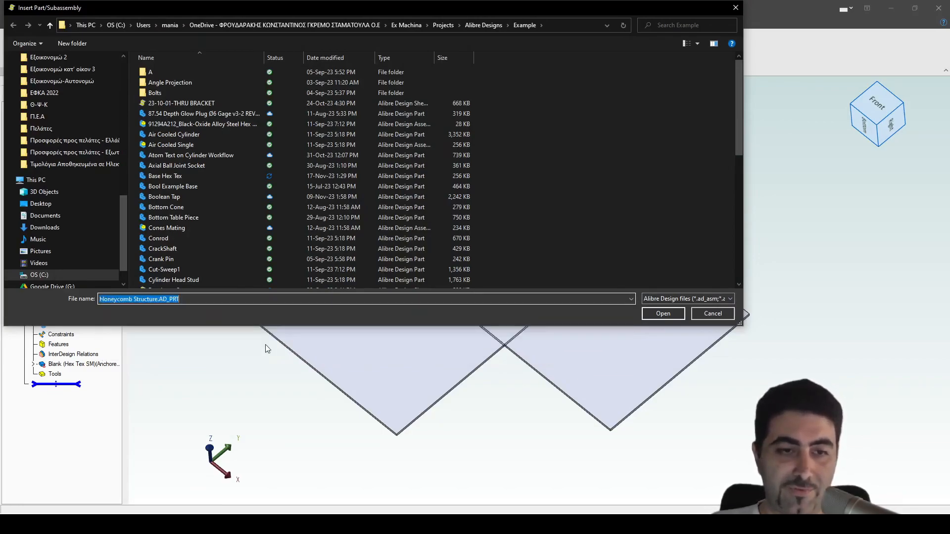
pyautogui.click(662, 314)
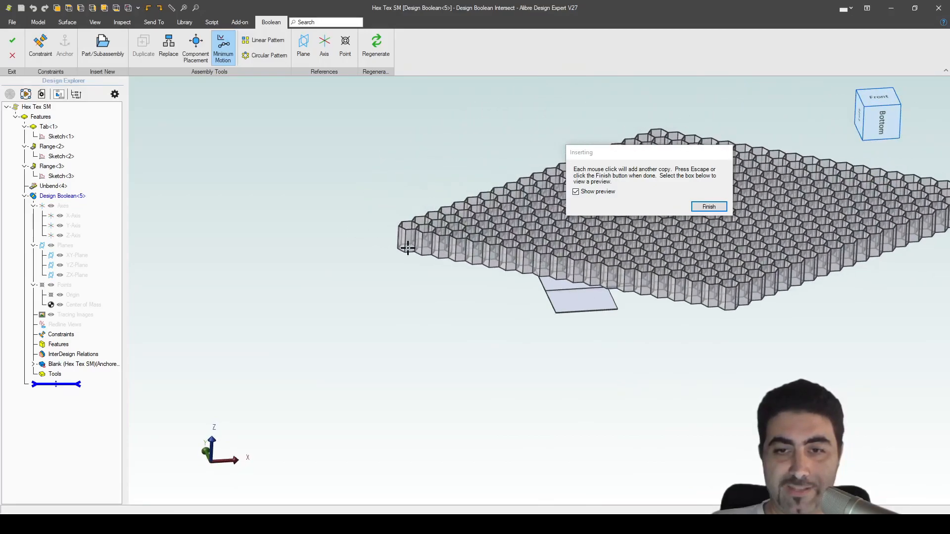
pyautogui.click(709, 207)
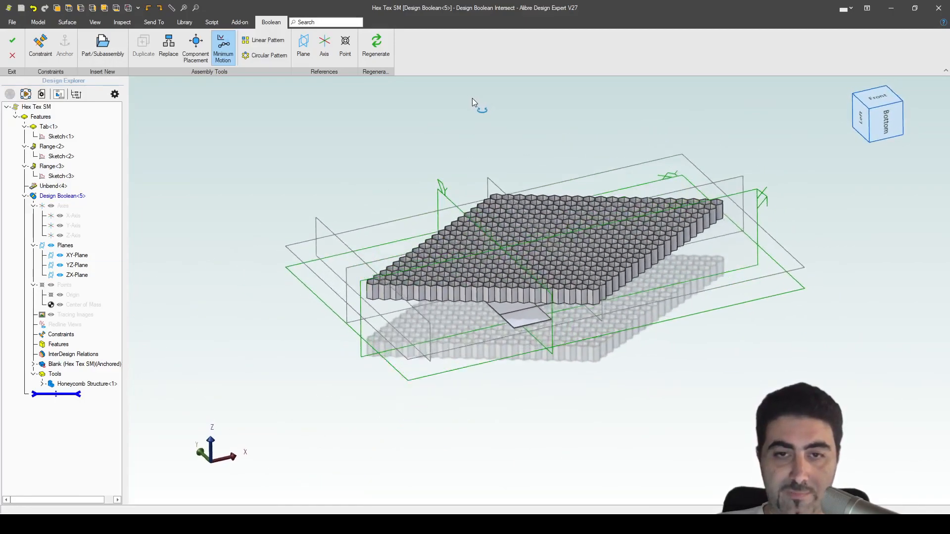
# - Align the honeycomb's YZ, ZX and XY planes with the sheet's planes
pyautogui.click(40, 47)
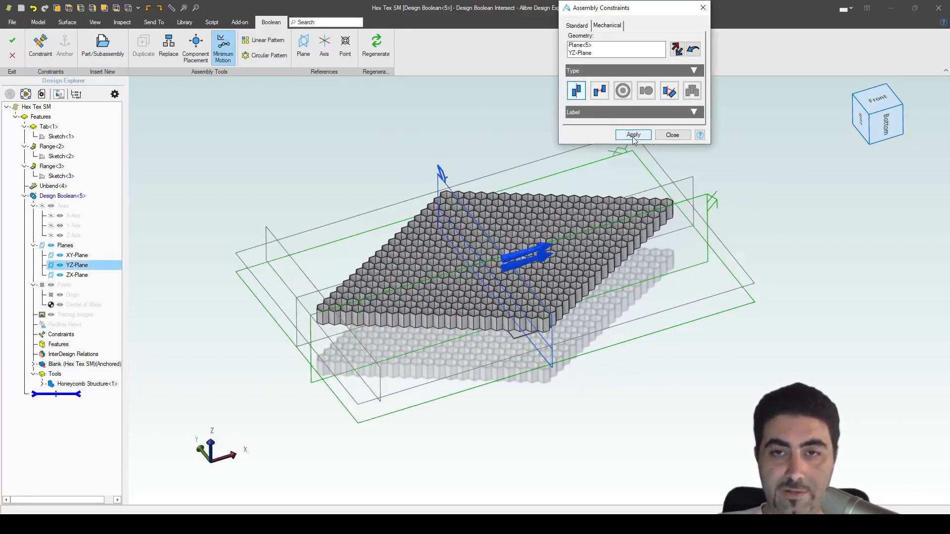
pyautogui.click(633, 135)
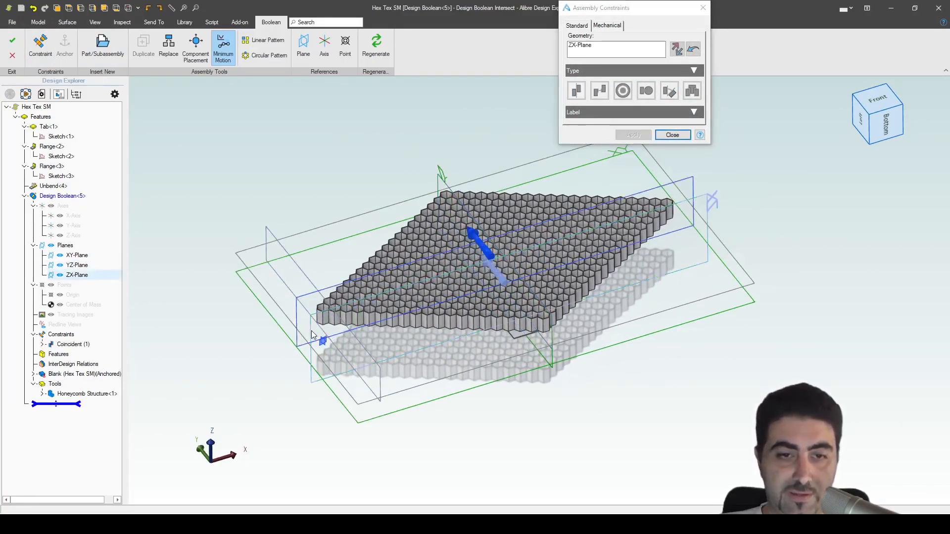
pyautogui.click(632, 135)
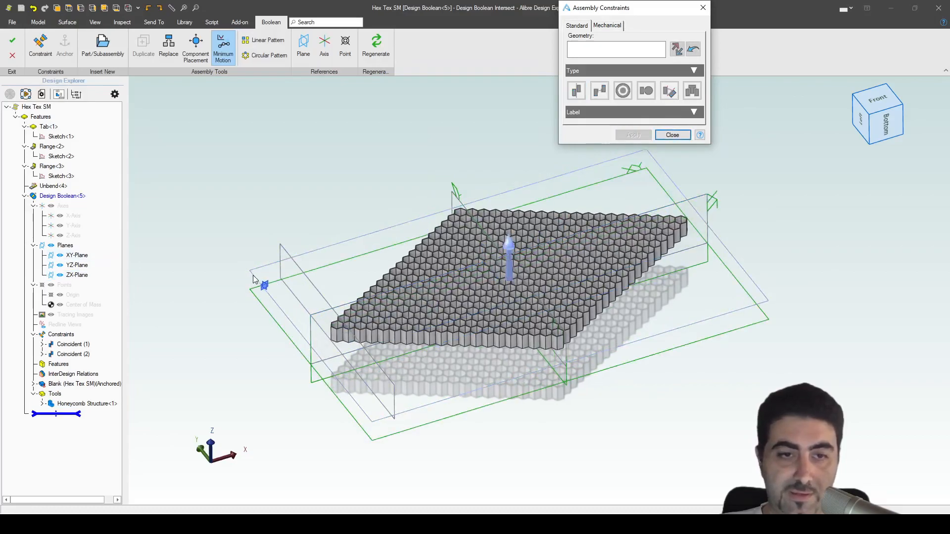
pyautogui.click(77, 256)
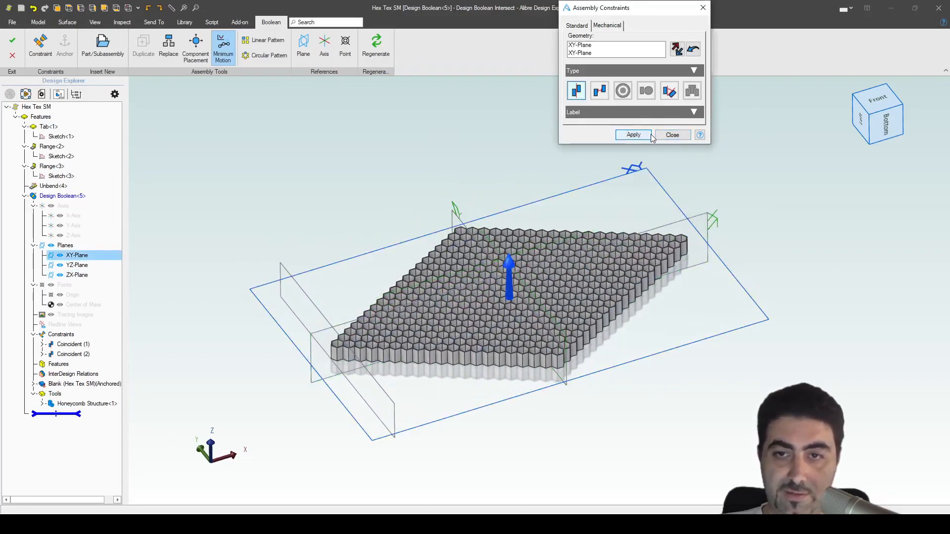
pyautogui.click(633, 134)
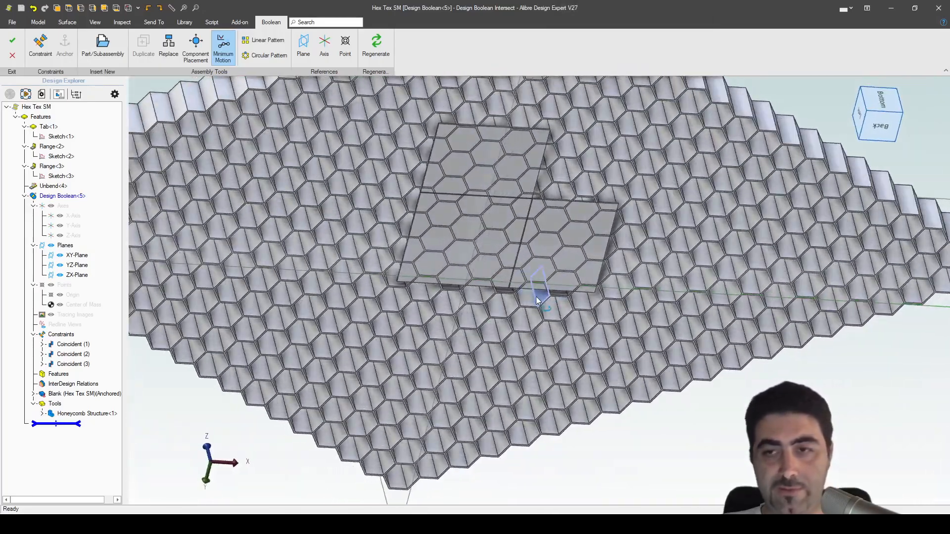
# - Check the sheet's position over the honeycomb block and finish the intersect into a hexagonal lattice
pyautogui.click(878, 113)
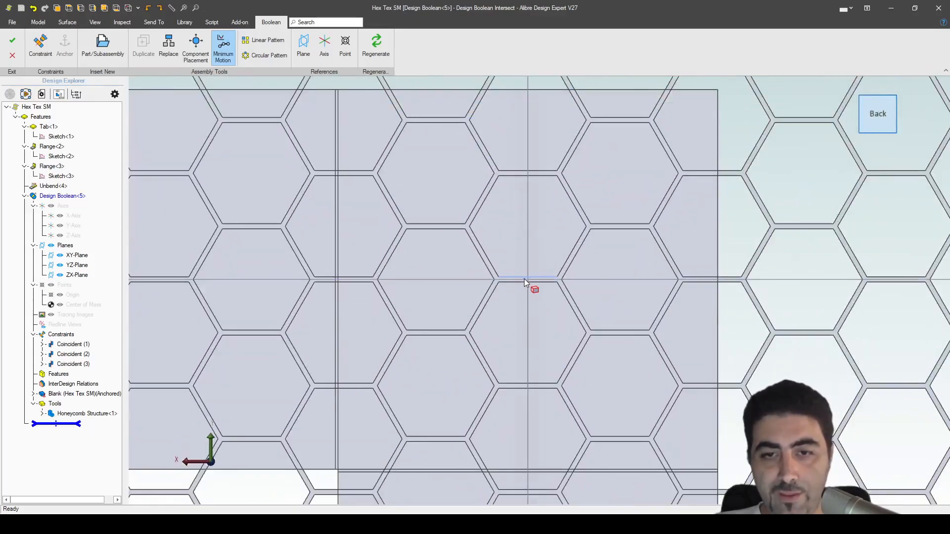
pyautogui.click(77, 265)
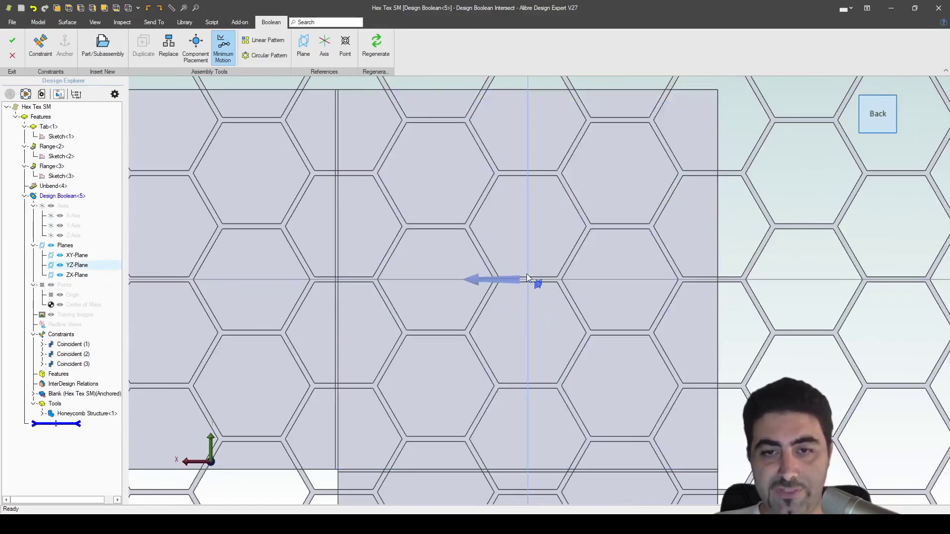
pyautogui.click(528, 279)
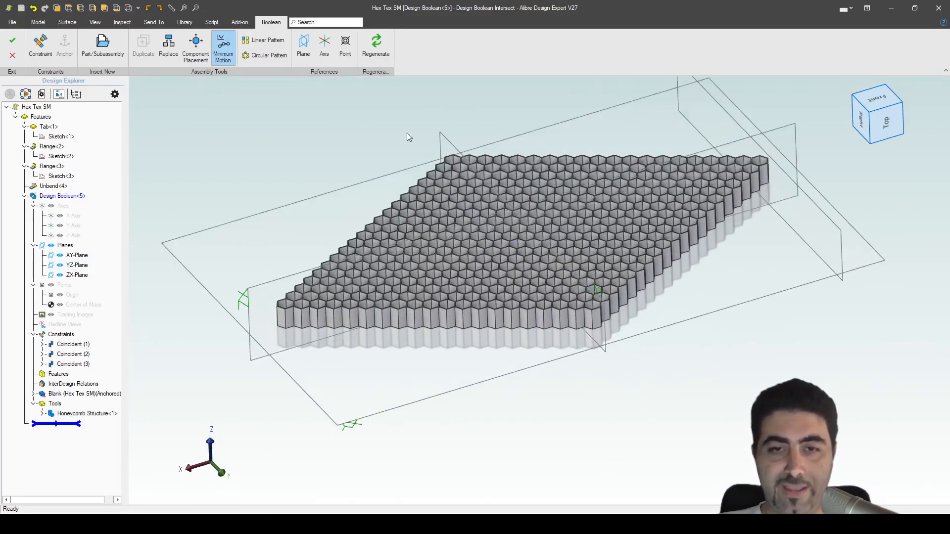
pyautogui.click(376, 44)
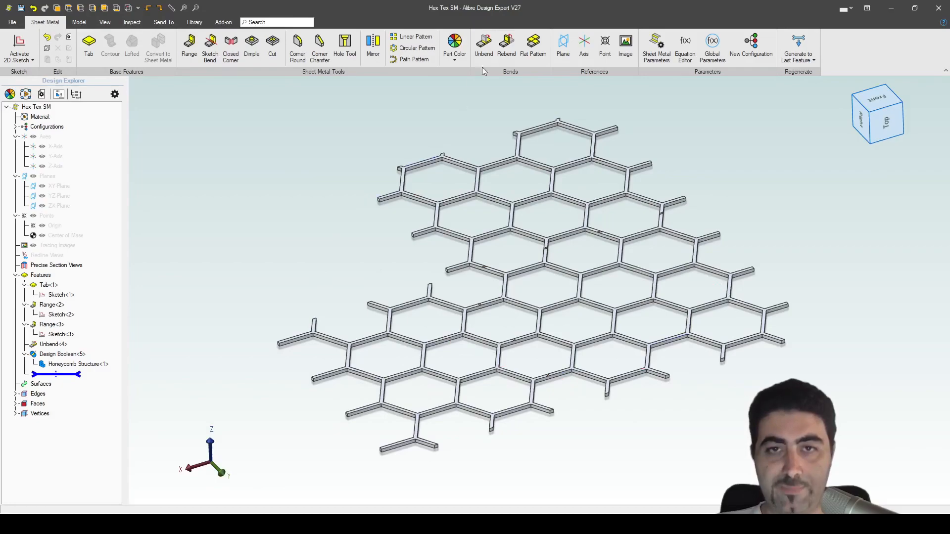
# - Rebend all unbent bends to fold the lattice back, and toggle the ground reflection
pyautogui.click(507, 45)
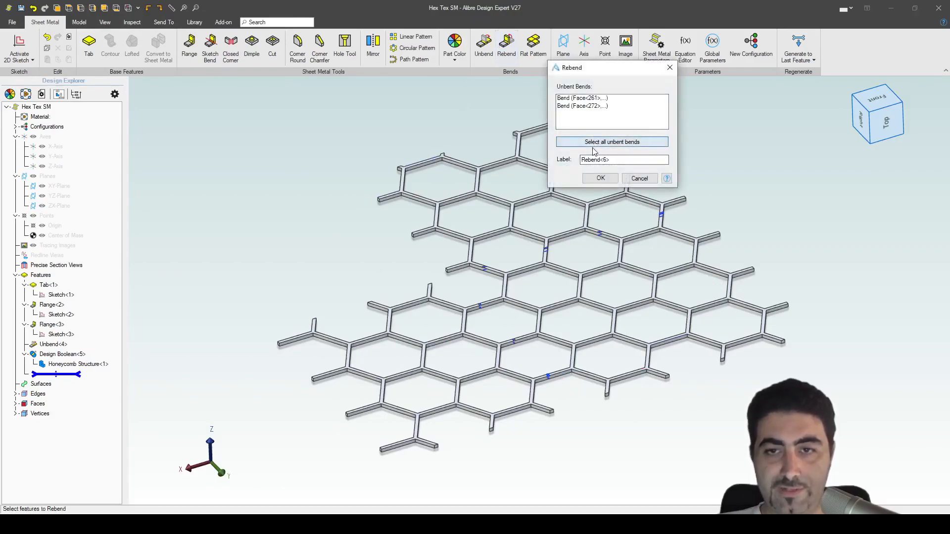
pyautogui.click(600, 178)
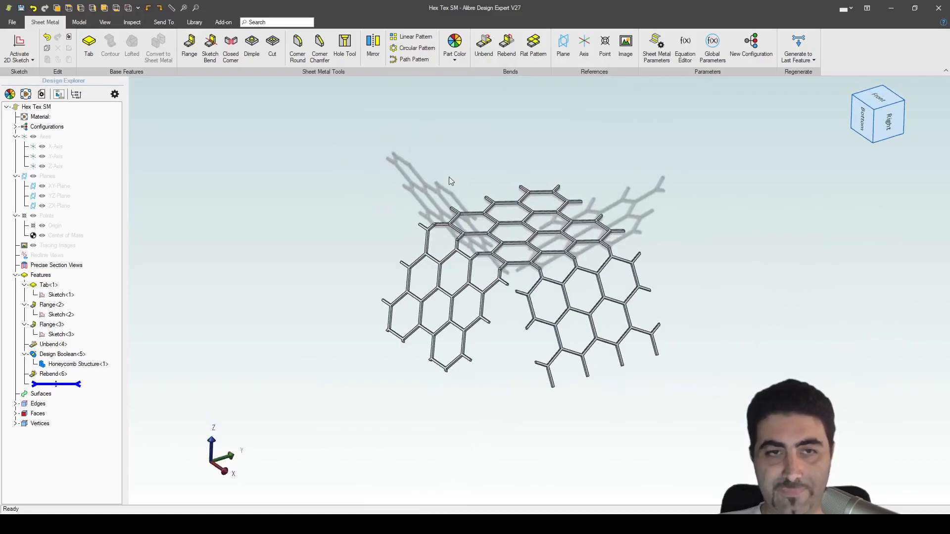
pyautogui.click(105, 23)
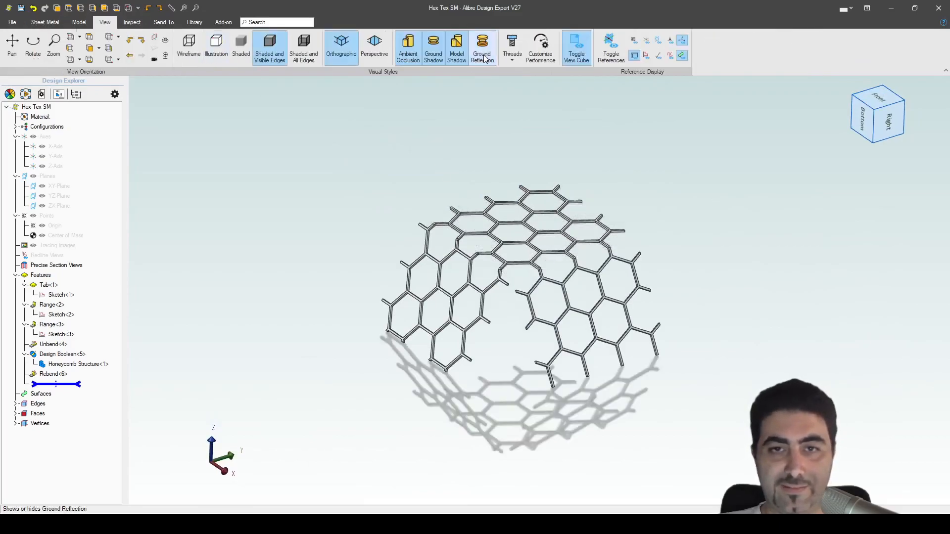
pyautogui.click(482, 48)
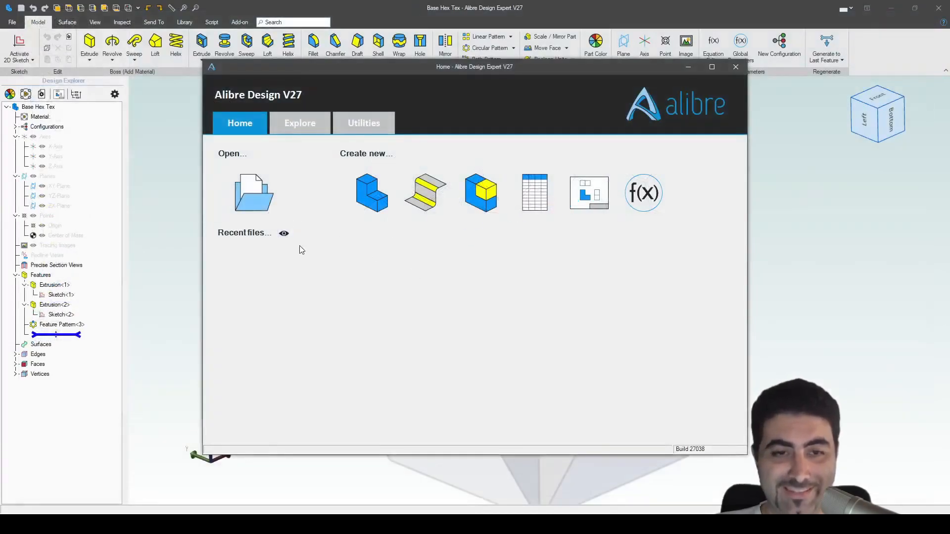
# - Open Base Hex Tex, insert one Hex Tex SM lattice as the Boolean unite tool and start constraining it
pyautogui.click(253, 193)
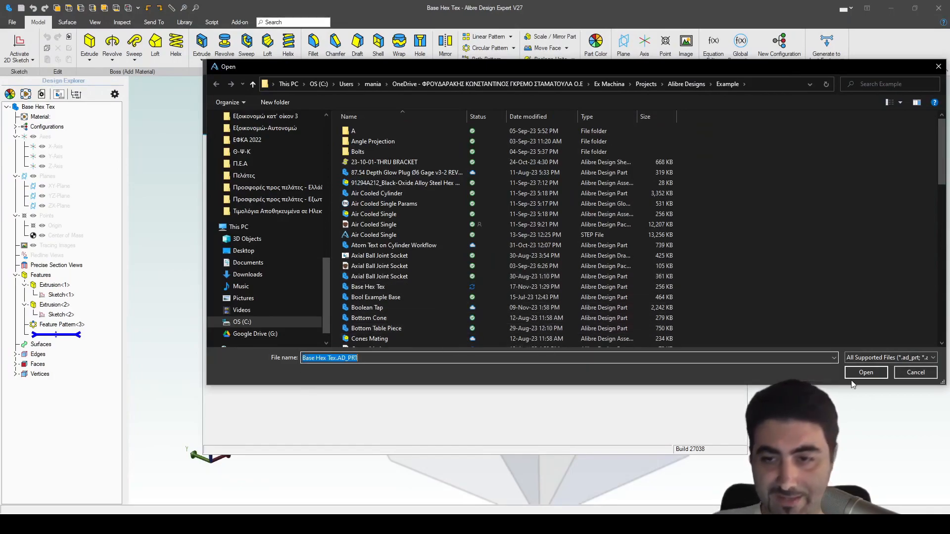
pyautogui.click(866, 372)
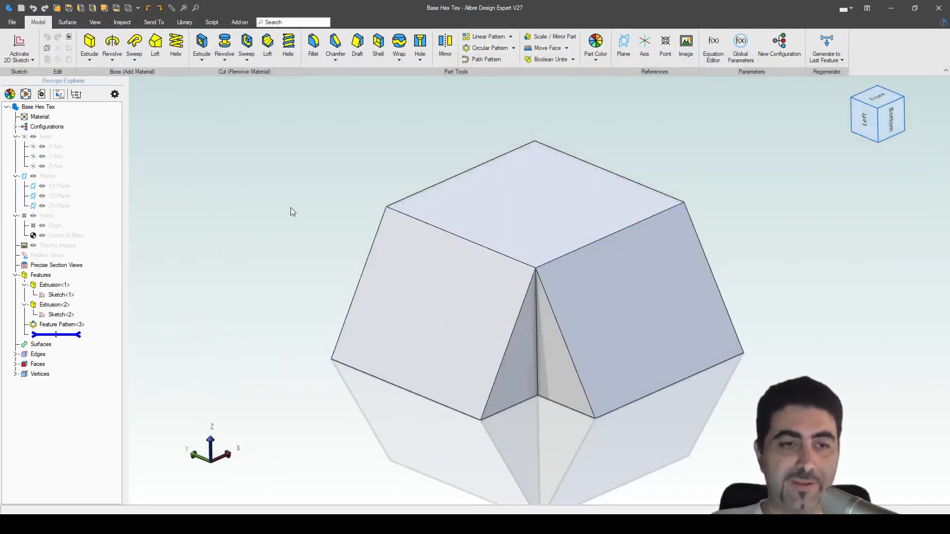
pyautogui.moveTo(324, 204)
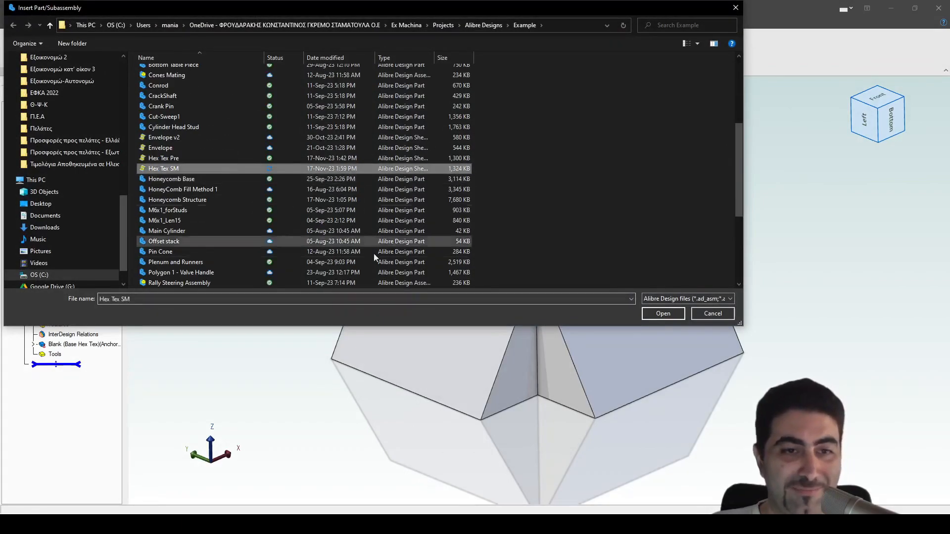
pyautogui.click(662, 314)
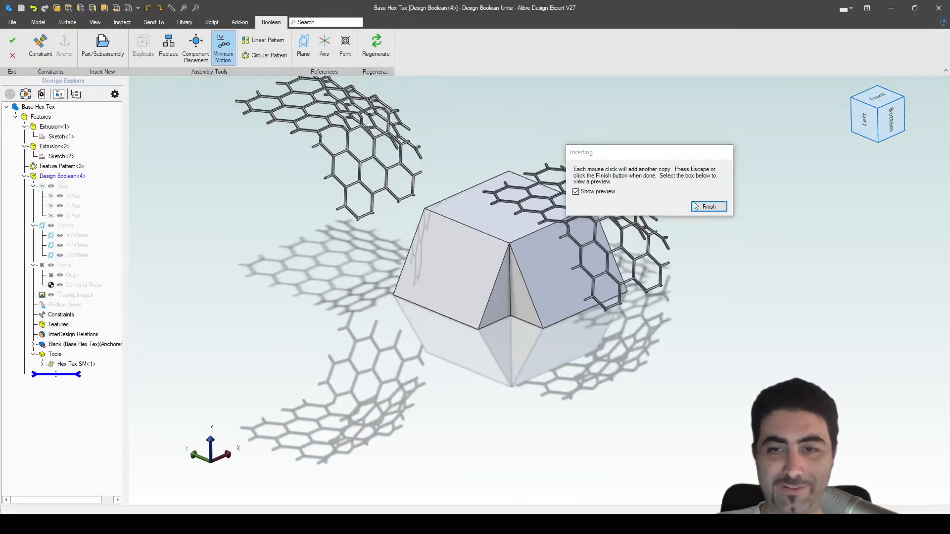
pyautogui.click(708, 207)
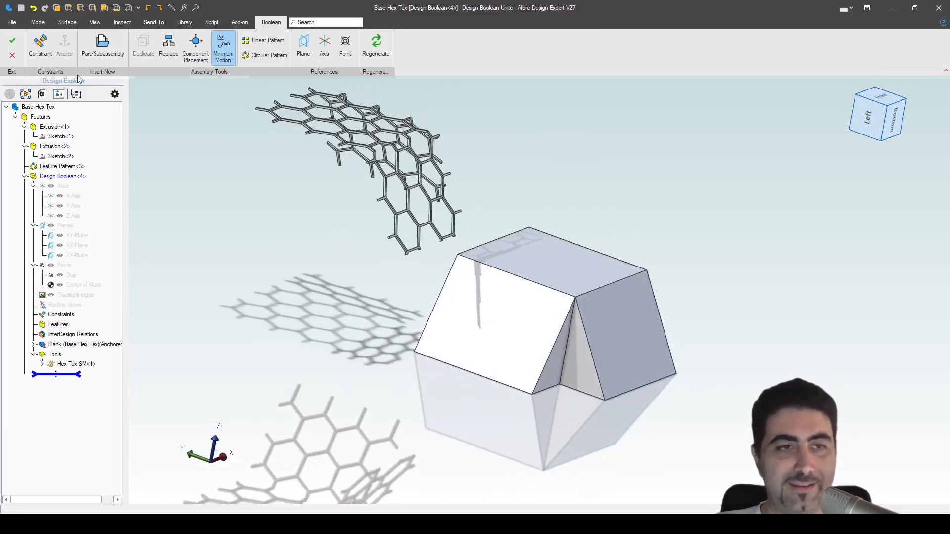
pyautogui.click(40, 45)
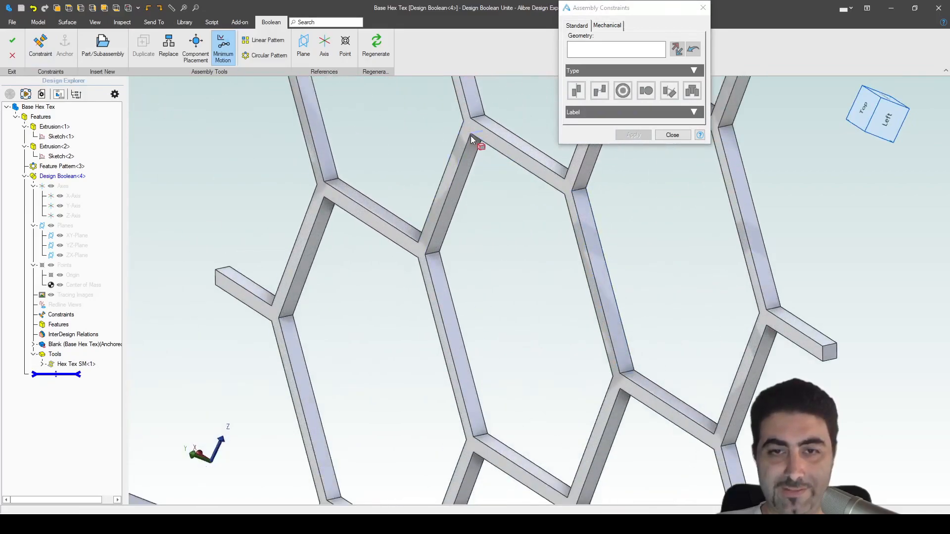
# - Mate the lattice to three faces of the base, including its top face
pyautogui.click(473, 136)
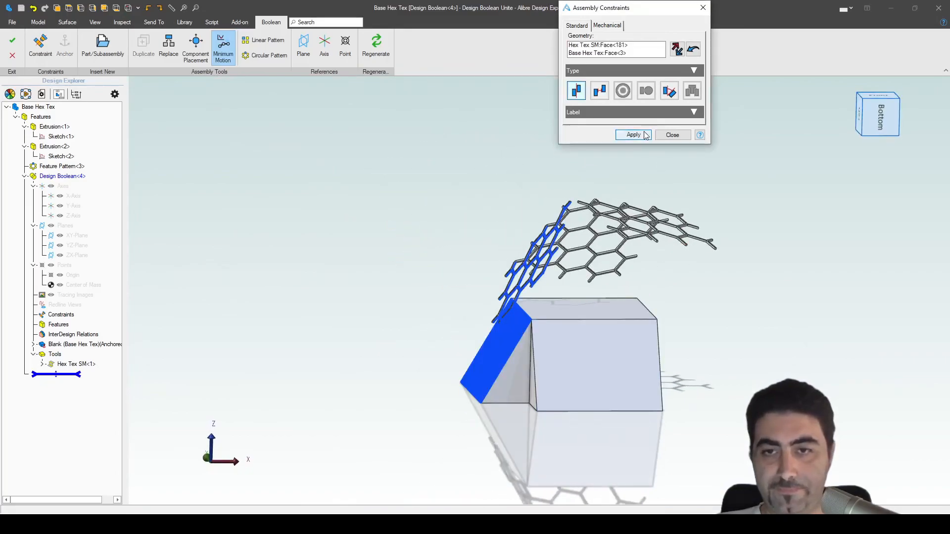
pyautogui.click(632, 135)
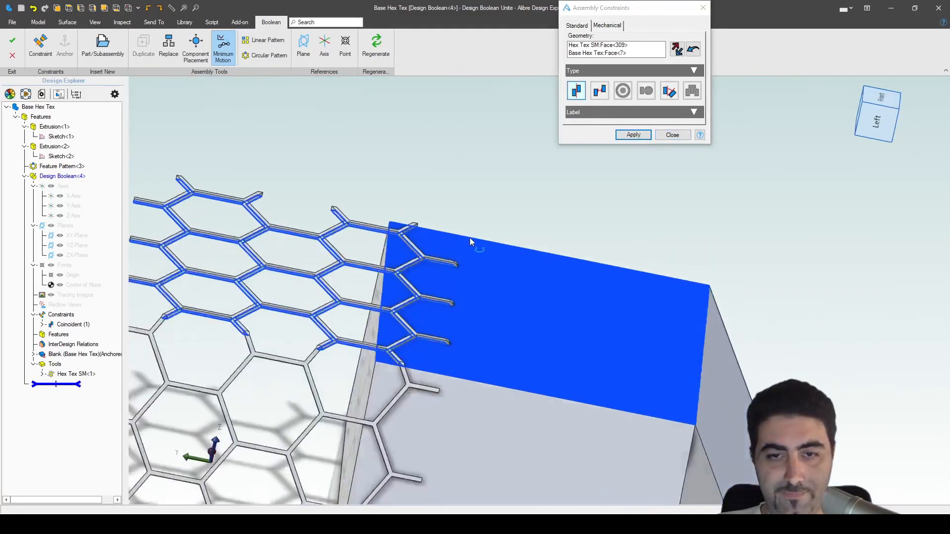
pyautogui.click(633, 135)
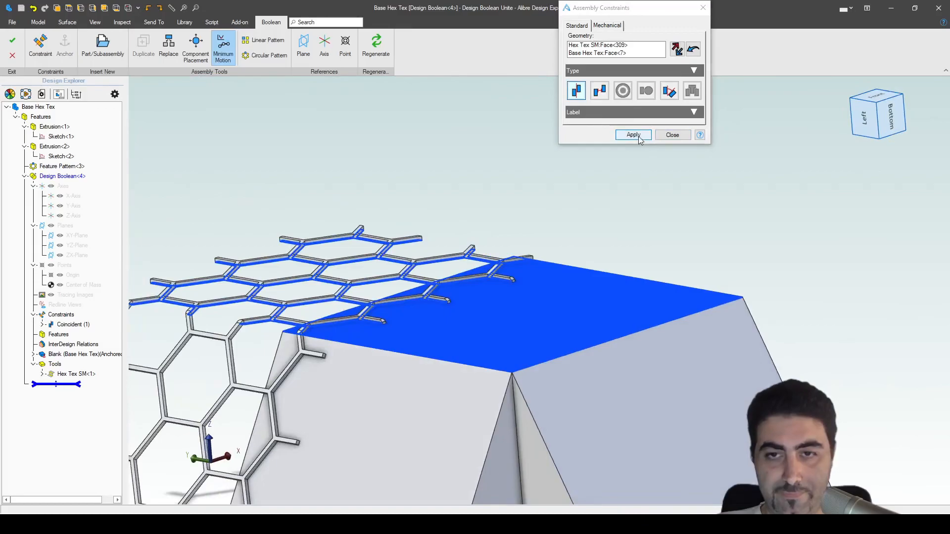
pyautogui.click(633, 135)
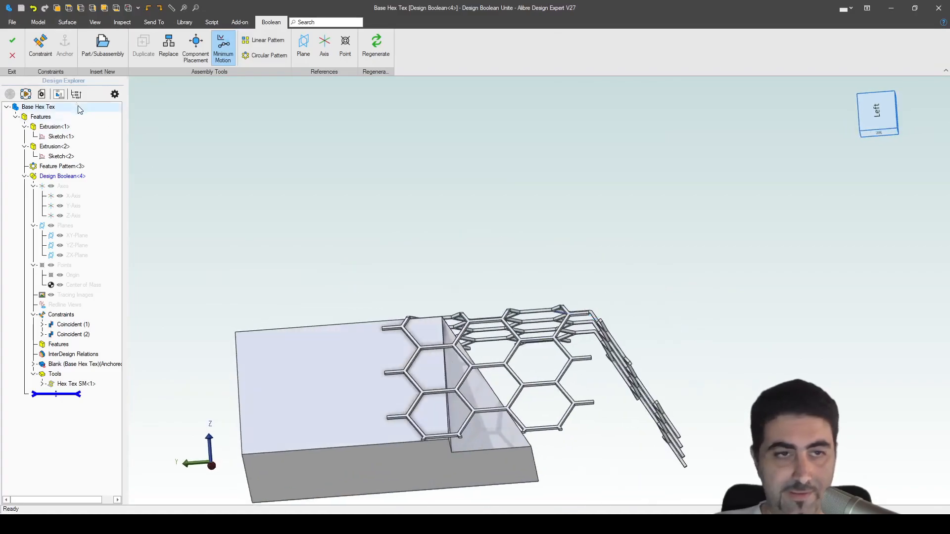
pyautogui.click(40, 45)
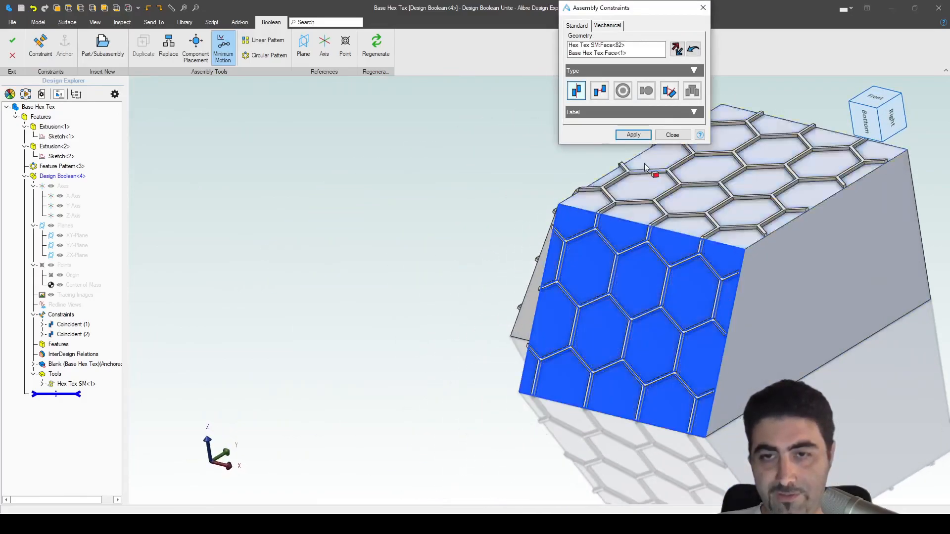
pyautogui.click(632, 134)
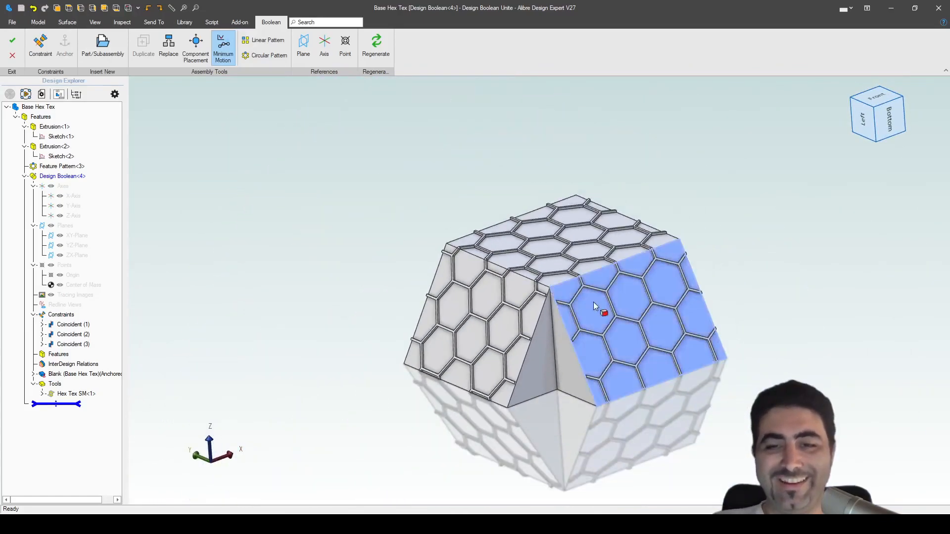
# - Commit the Design Boolean unite, wrapping the lattice onto Base Hex Tex
pyautogui.click(12, 41)
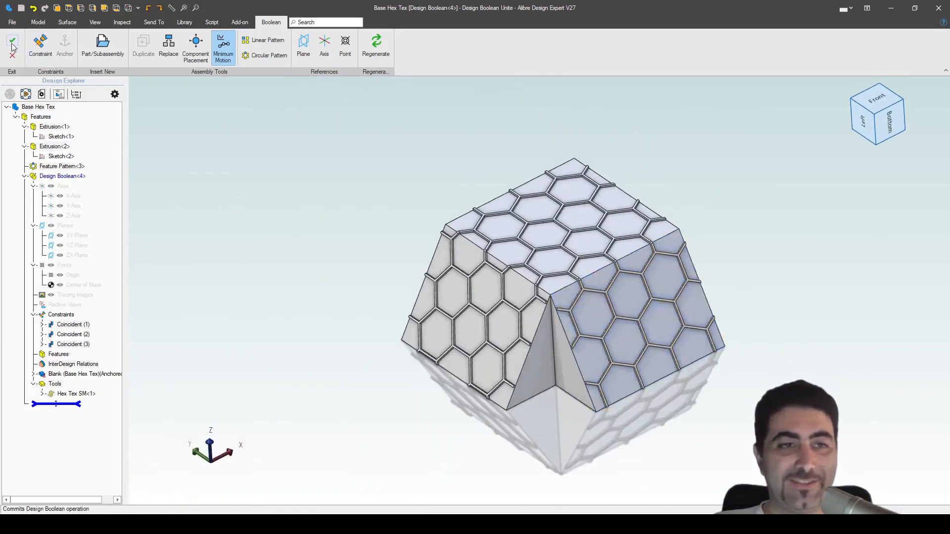
pyautogui.click(12, 41)
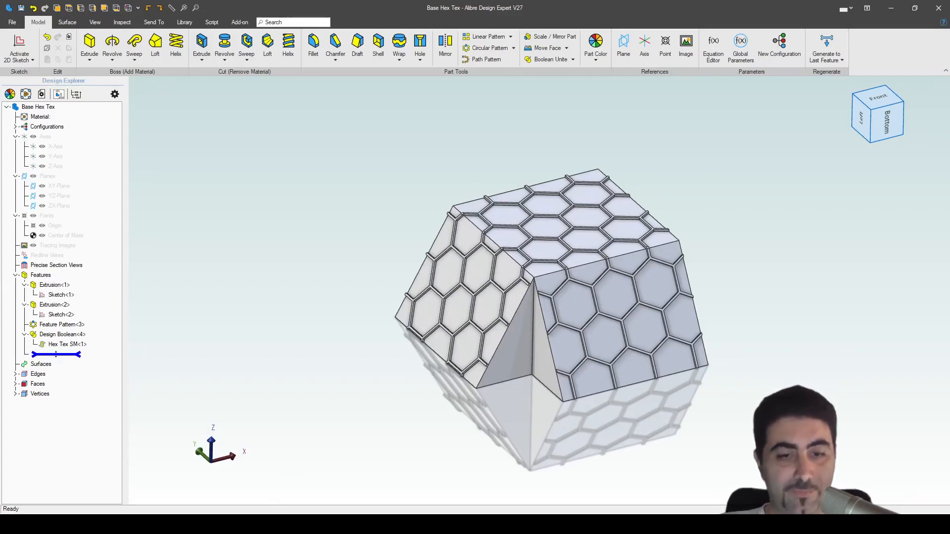
# - Set global parameter Height to 100 mm and SqLen to 32.5 mm
pyautogui.click(741, 45)
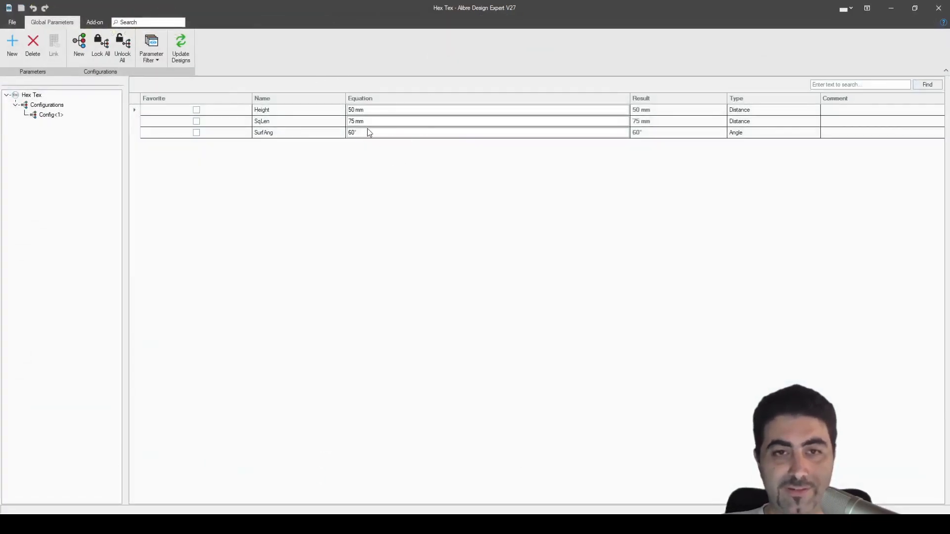
pyautogui.doubleClick(356, 109)
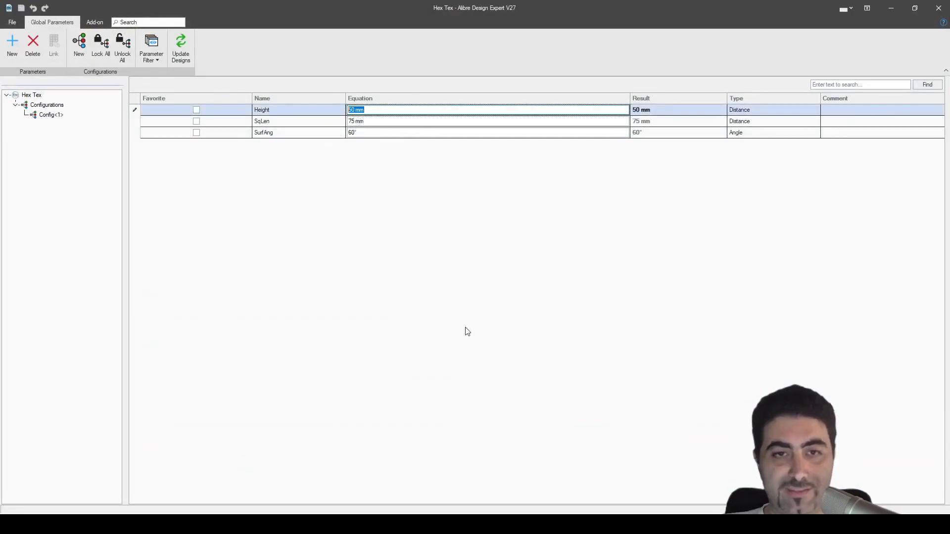
pyautogui.write('10')
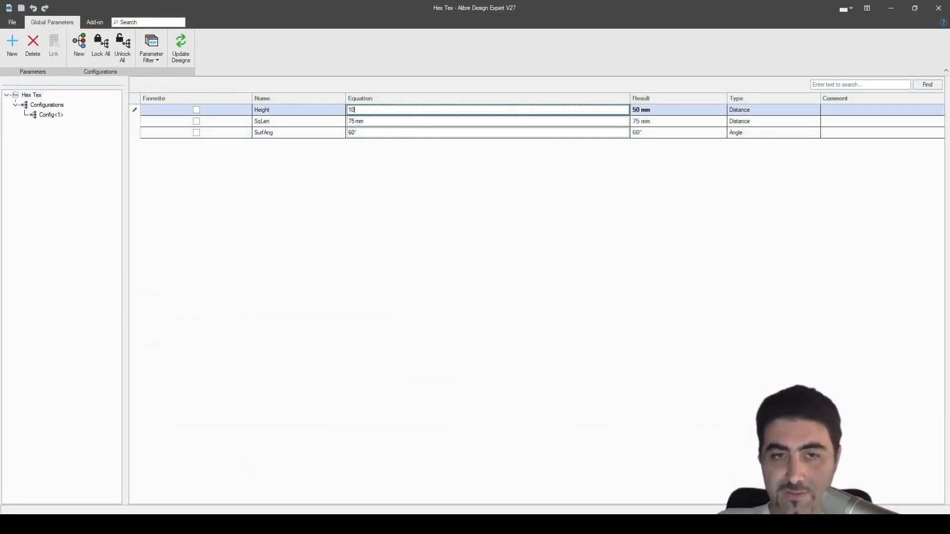
pyautogui.write('0 mm')
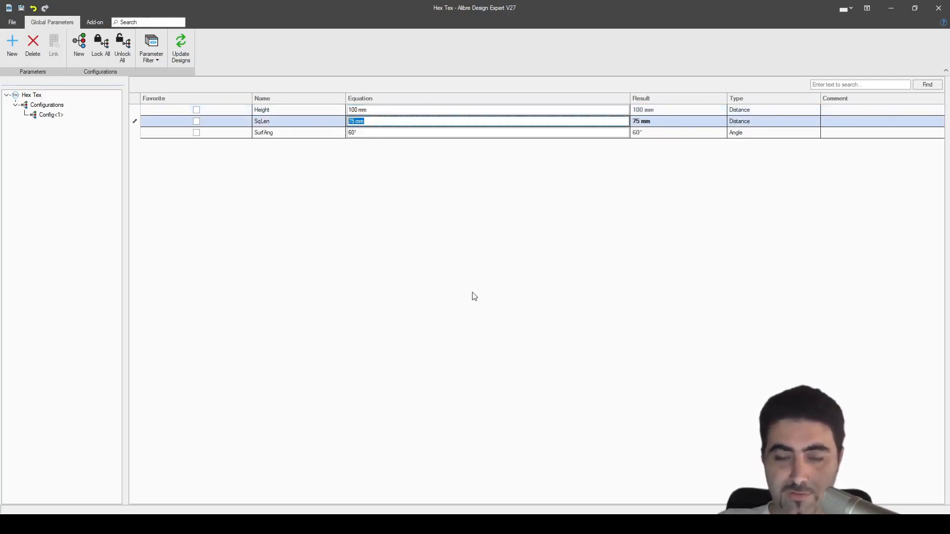
pyautogui.write('32.5')
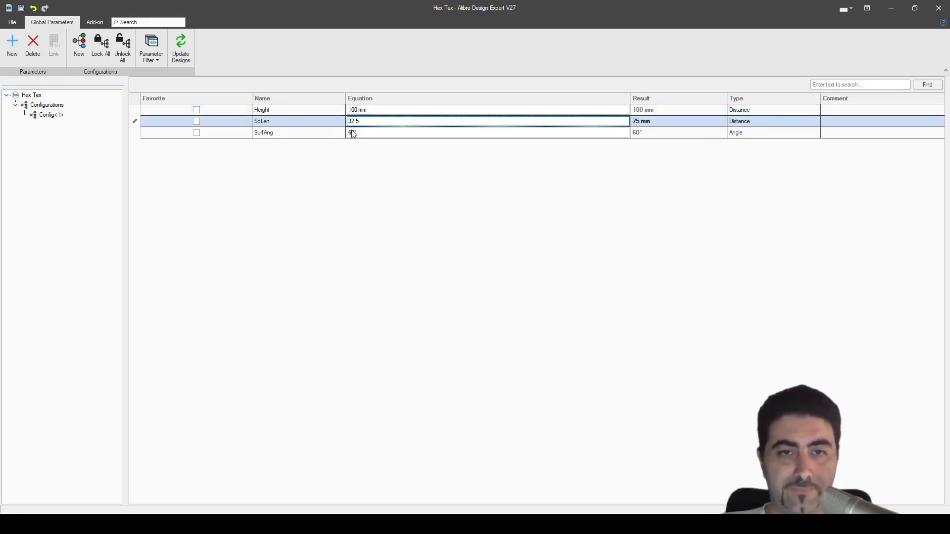
pyautogui.moveTo(20, 7)
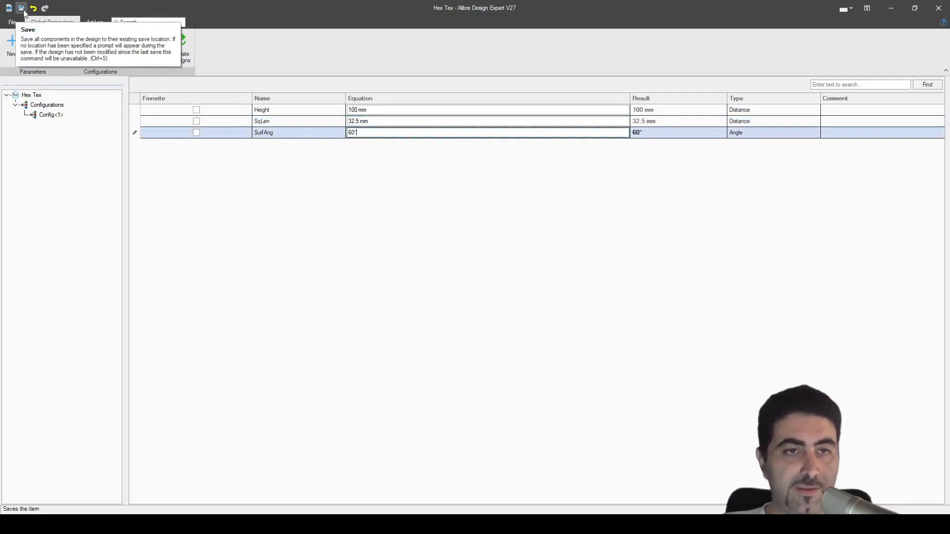